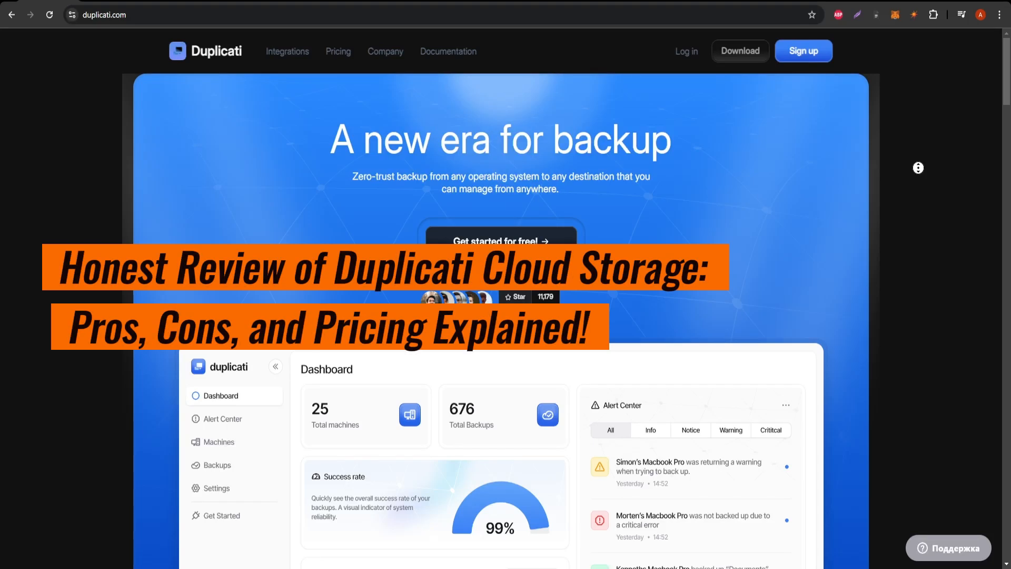
Scroll past the 'A new era for backup' headline until the dashboard mockup with machines, backups and storage usage fills the view
{"action": "scroll", "scroll_direction": "down", "scroll_amount": 3}
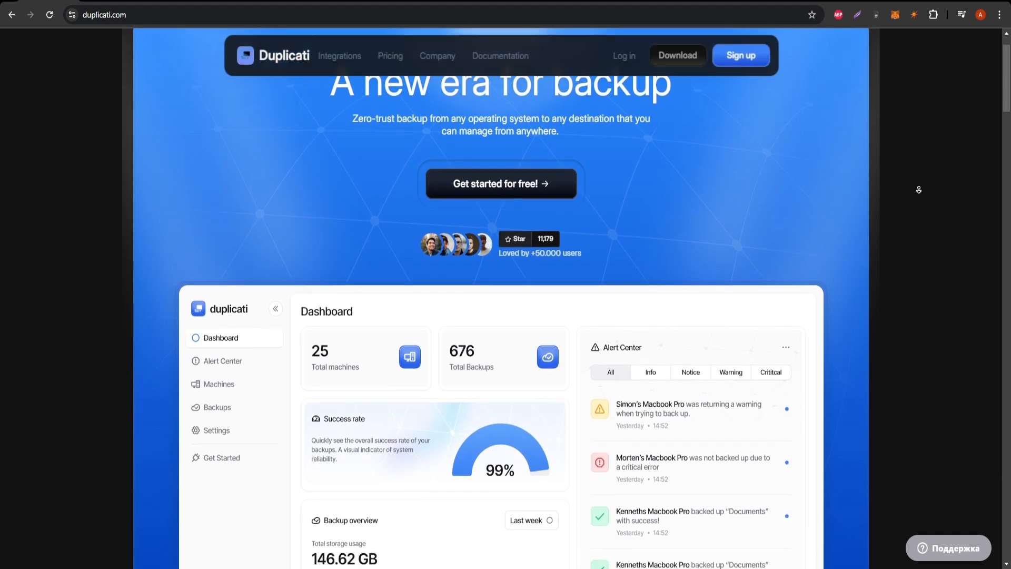
{"action": "scroll", "scroll_direction": "down", "scroll_amount": 3}
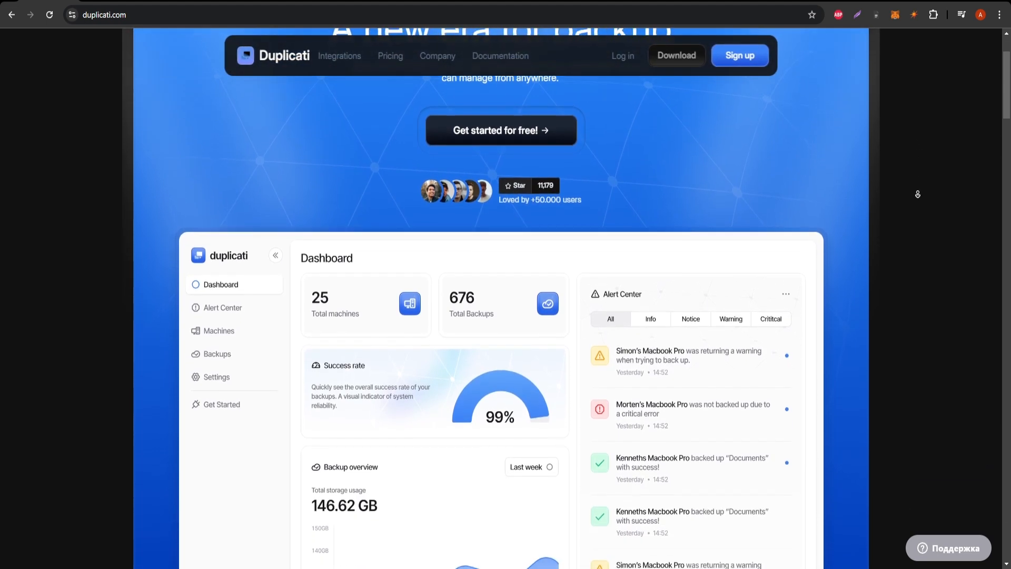
{"action": "scroll", "scroll_direction": "down", "scroll_amount": 3}
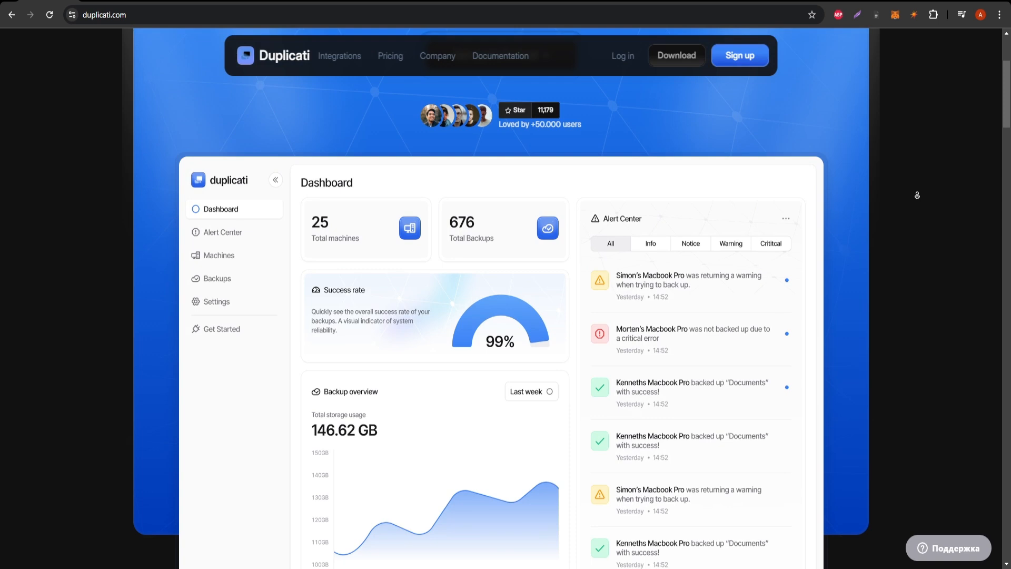
{"action": "scroll", "scroll_direction": "down", "scroll_amount": 3}
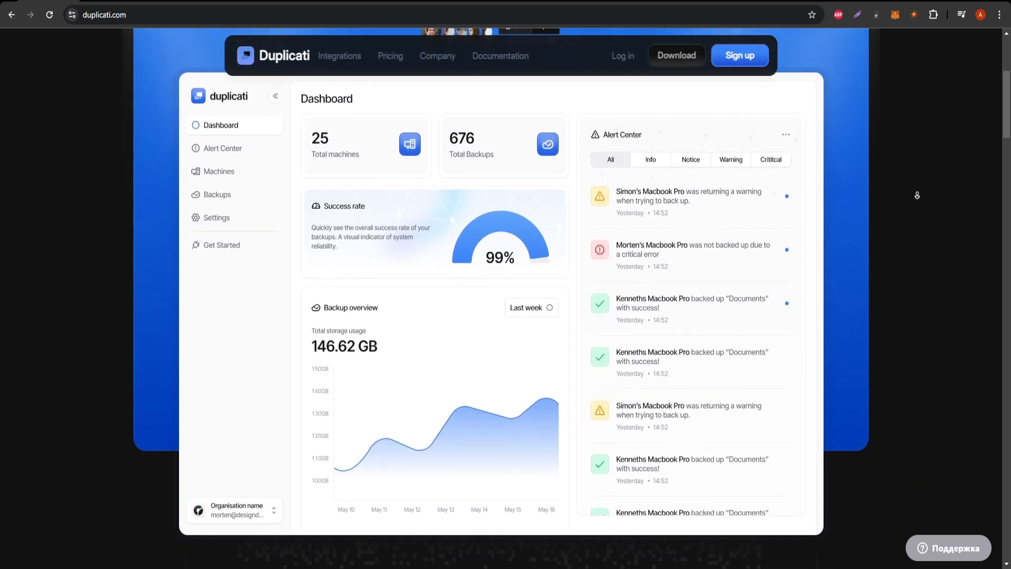
Scroll past the cloud-provider logos strip to the 'Central backup management & monitoring without the risk' section with its machine preview
{"action": "scroll", "scroll_direction": "down", "scroll_amount": 3}
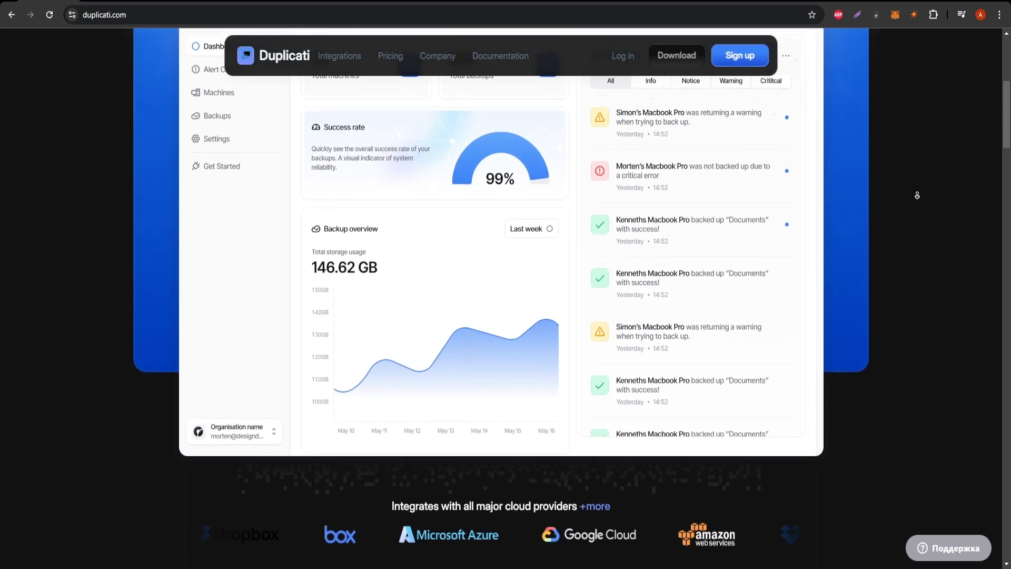
{"action": "scroll", "scroll_direction": "down", "scroll_amount": 3}
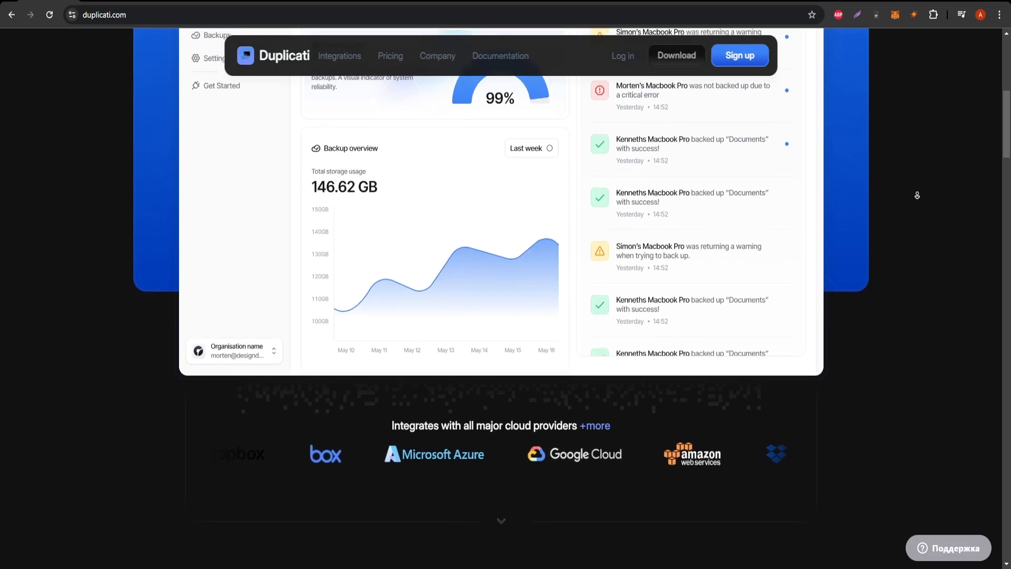
{"action": "scroll", "scroll_direction": "down", "scroll_amount": 3}
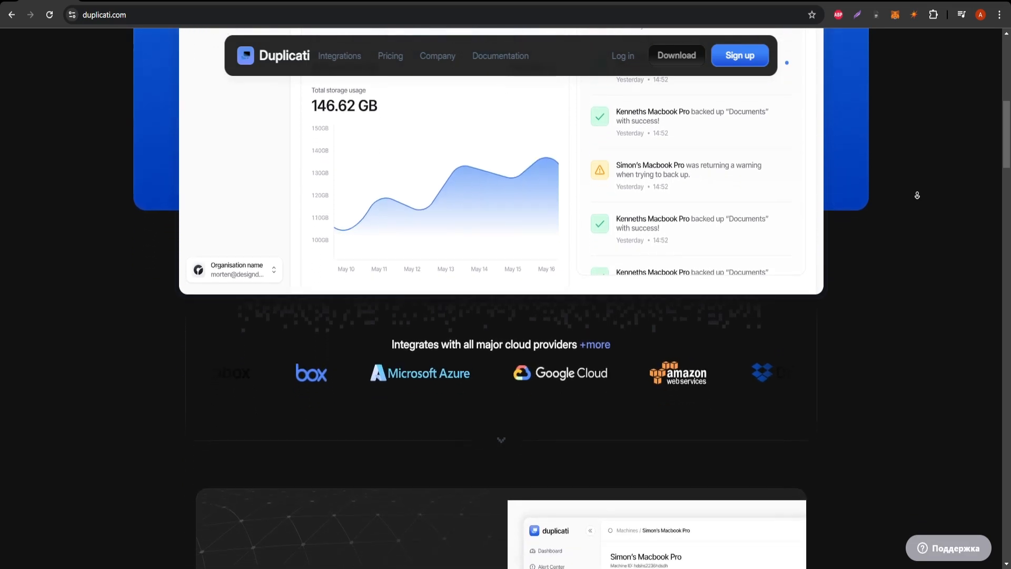
{"action": "scroll", "scroll_direction": "down", "scroll_amount": 3}
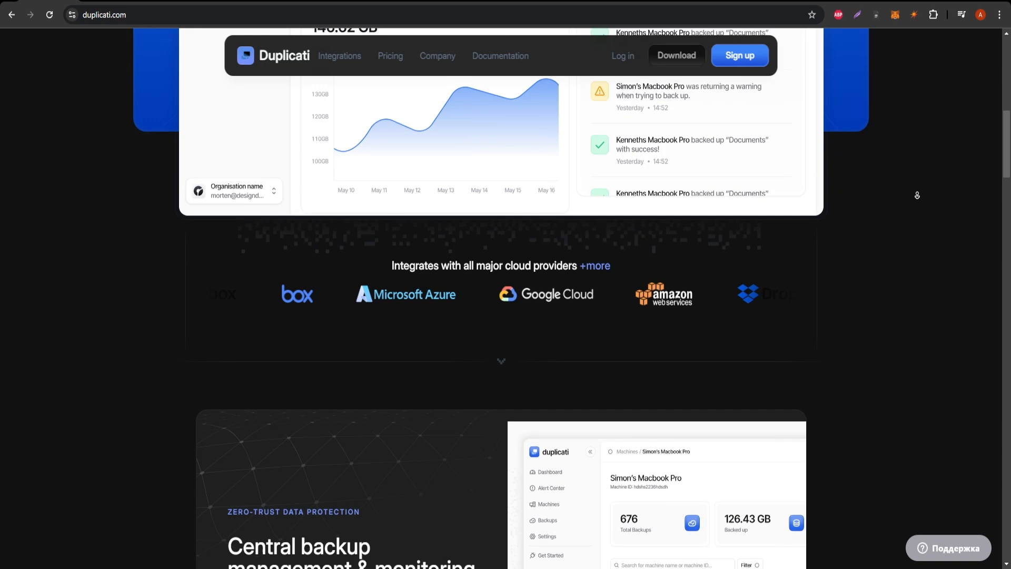
{"action": "scroll", "scroll_direction": "down", "scroll_amount": 3}
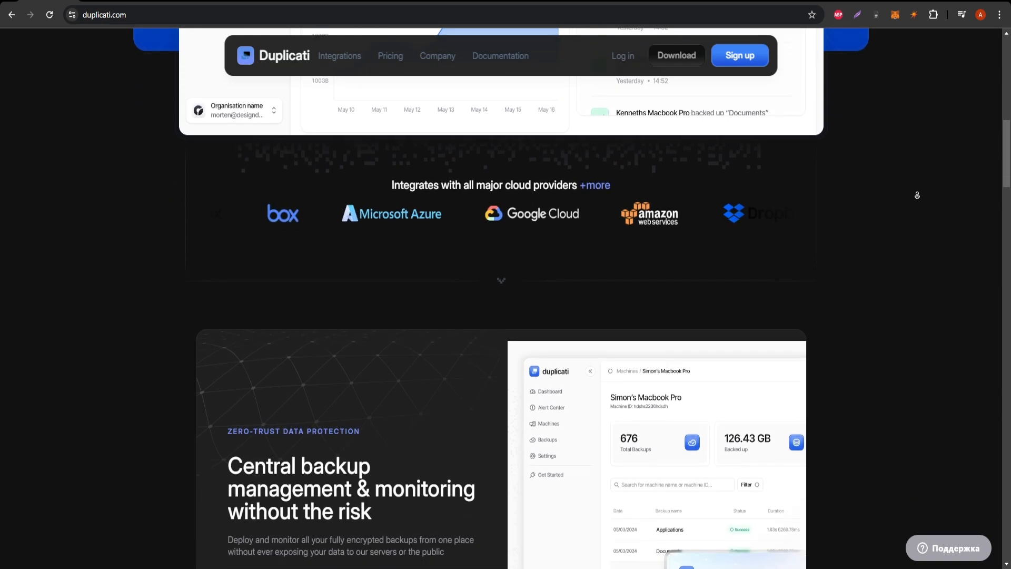
{"action": "scroll", "scroll_direction": "down", "scroll_amount": 3}
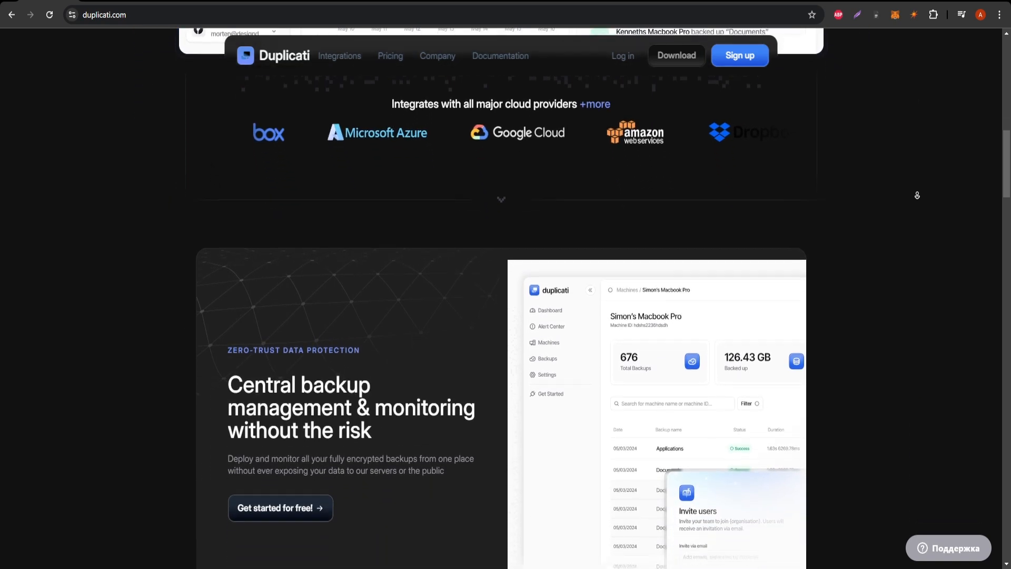
{"action": "scroll", "scroll_direction": "down", "scroll_amount": 3}
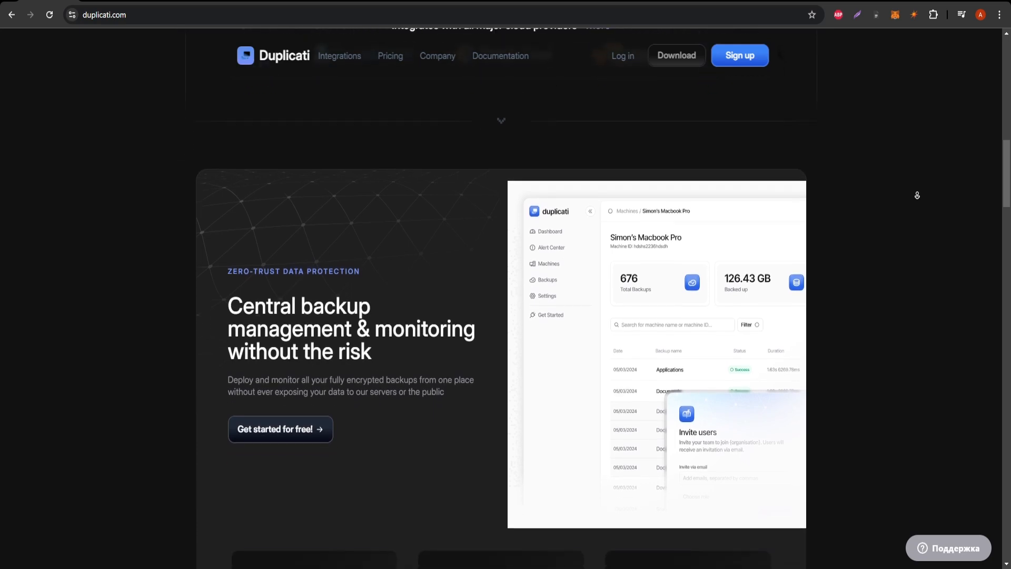
Scroll to the three 'Easy to install' feature cards and the 'Never worry about backups again' encryption and monitoring panels
{"action": "scroll", "scroll_direction": "down", "scroll_amount": 3}
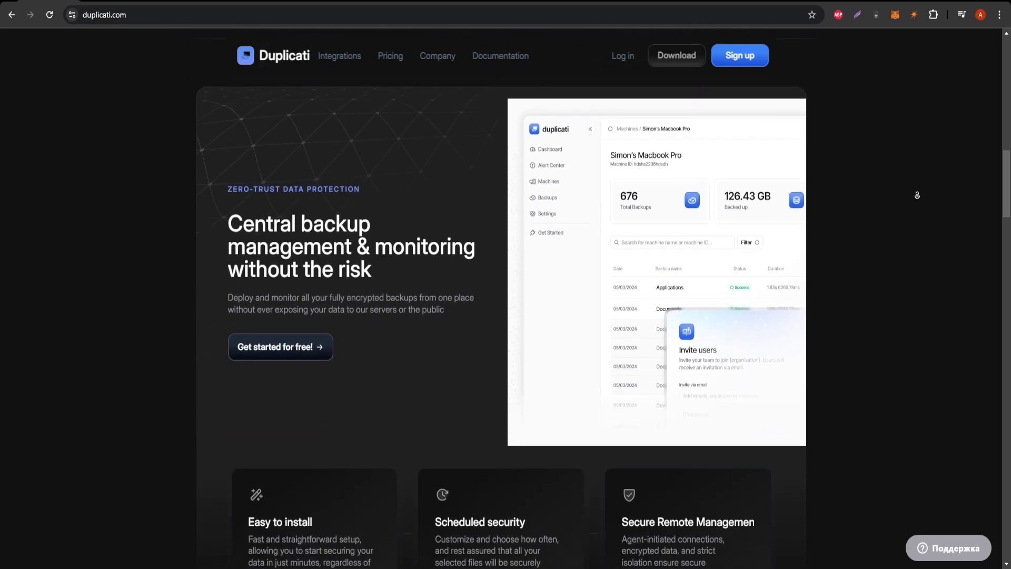
{"action": "scroll", "scroll_direction": "down", "scroll_amount": 3}
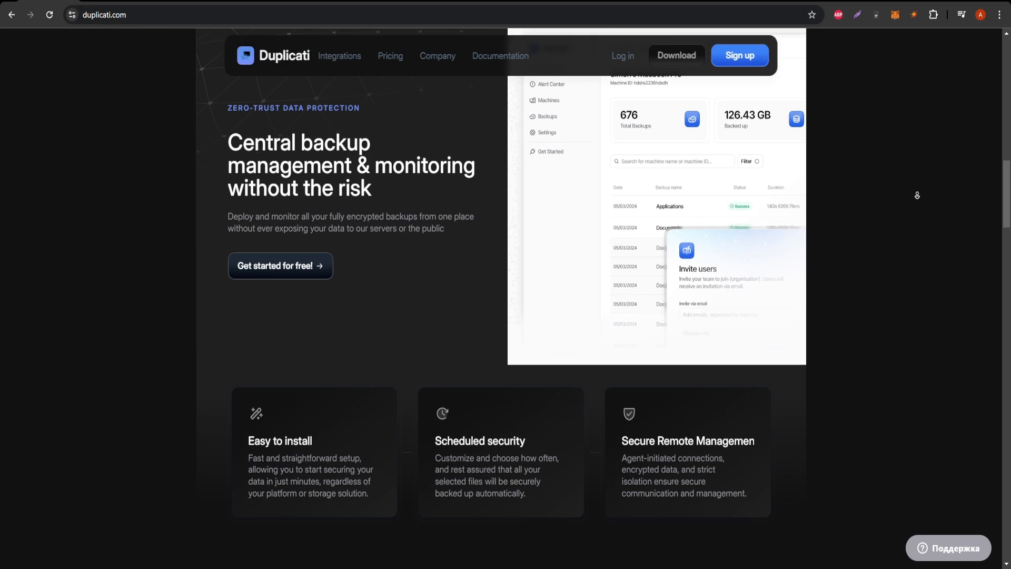
{"action": "scroll", "scroll_direction": "down", "scroll_amount": 3}
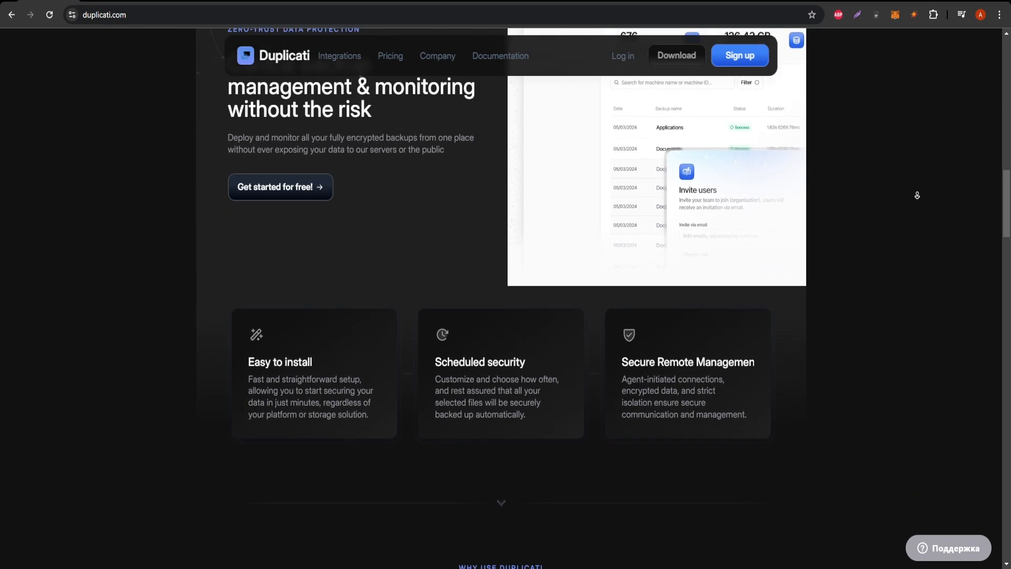
{"action": "scroll", "scroll_direction": "down", "scroll_amount": 3}
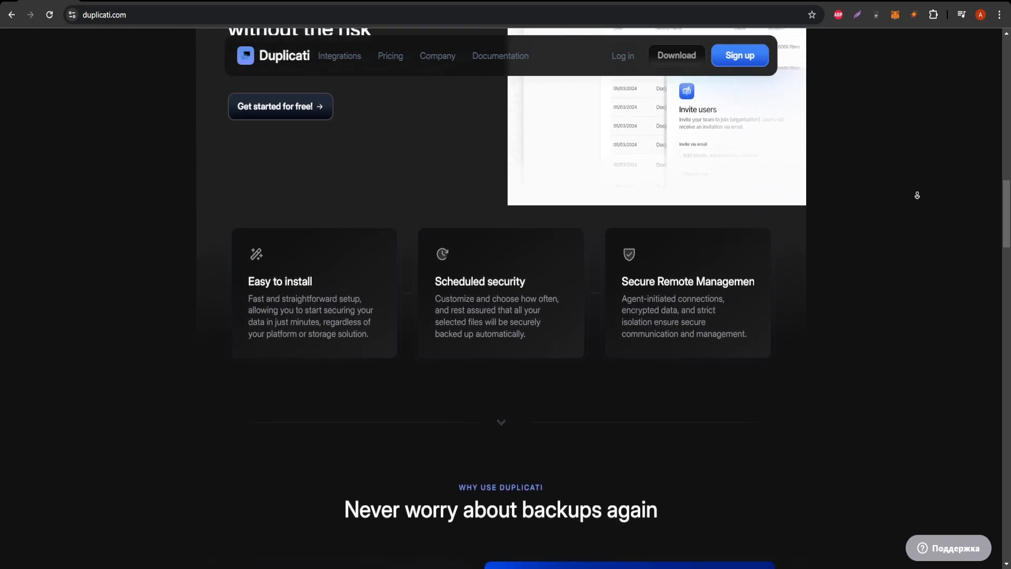
{"action": "scroll", "scroll_direction": "down", "scroll_amount": 3}
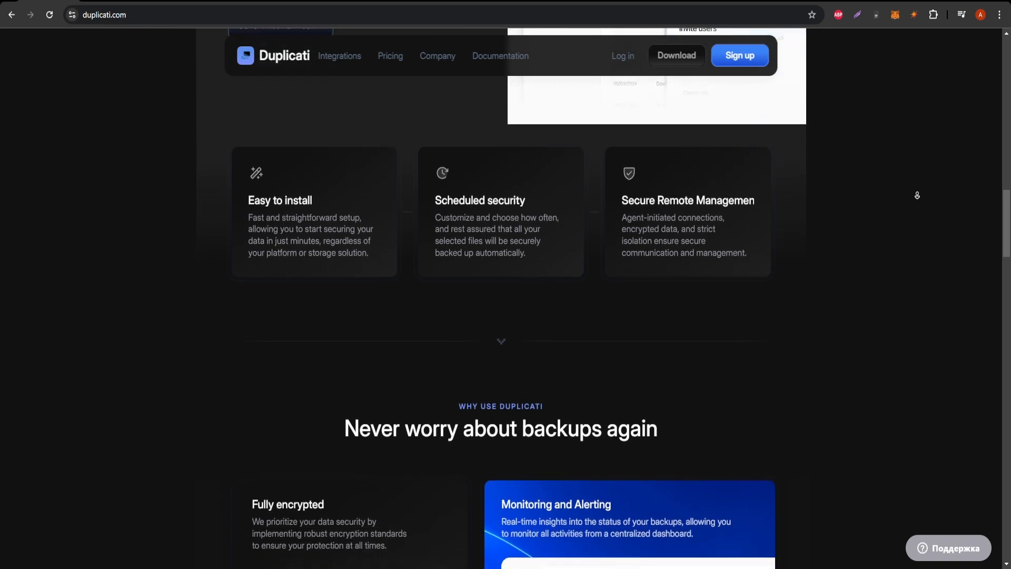
{"action": "scroll", "scroll_direction": "down", "scroll_amount": 3}
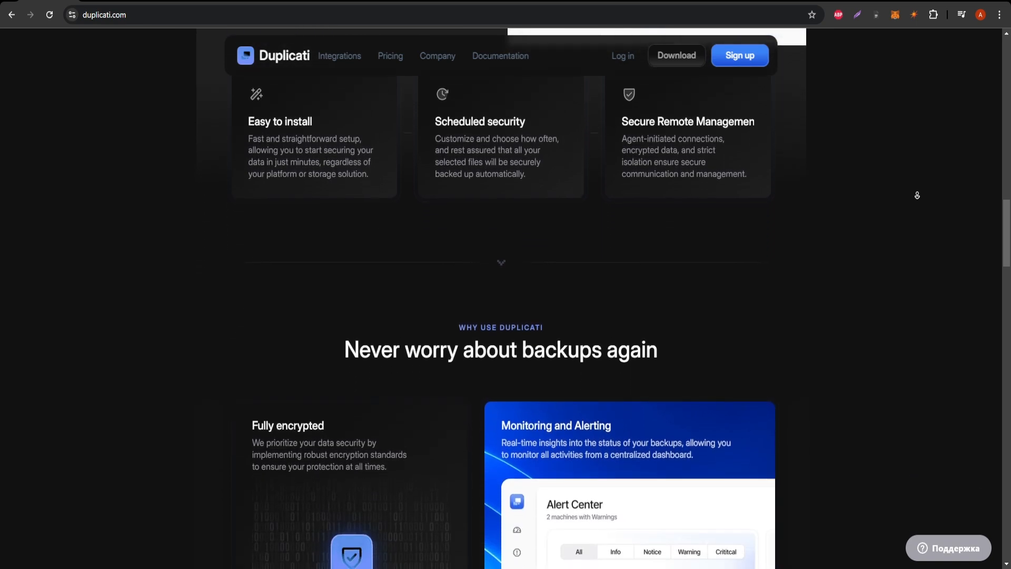
Scroll past the Remote Management panel to the 'Compatible with your storage providers' Integrations heading
{"action": "scroll", "scroll_direction": "down", "scroll_amount": 3}
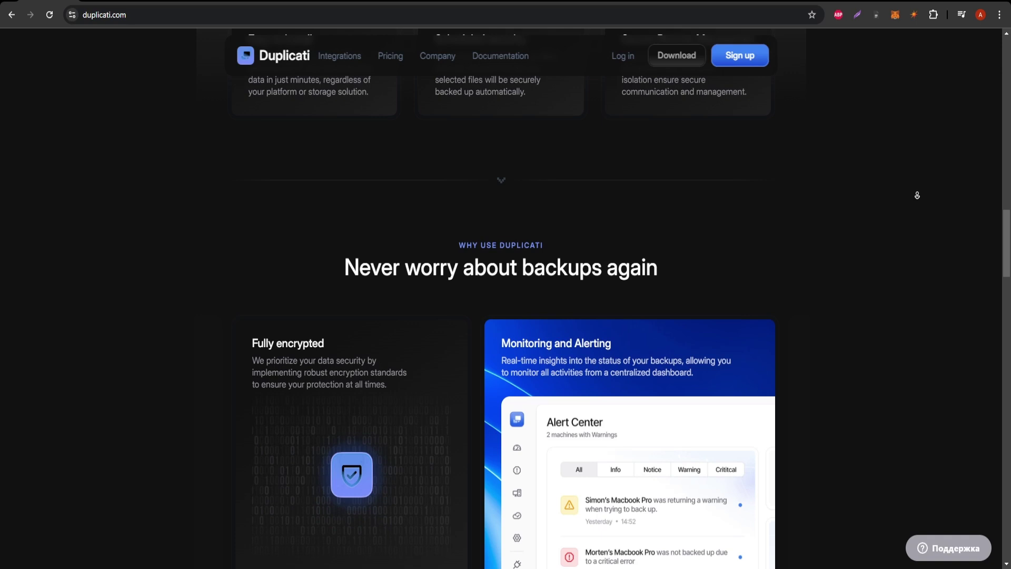
{"action": "scroll", "scroll_direction": "down", "scroll_amount": 3}
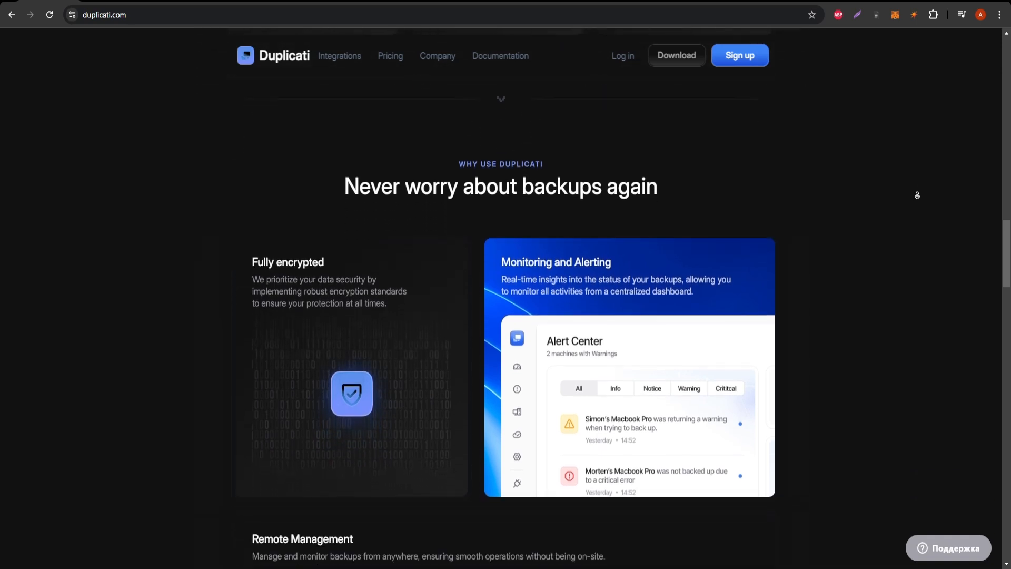
{"action": "scroll", "scroll_direction": "down", "scroll_amount": 3}
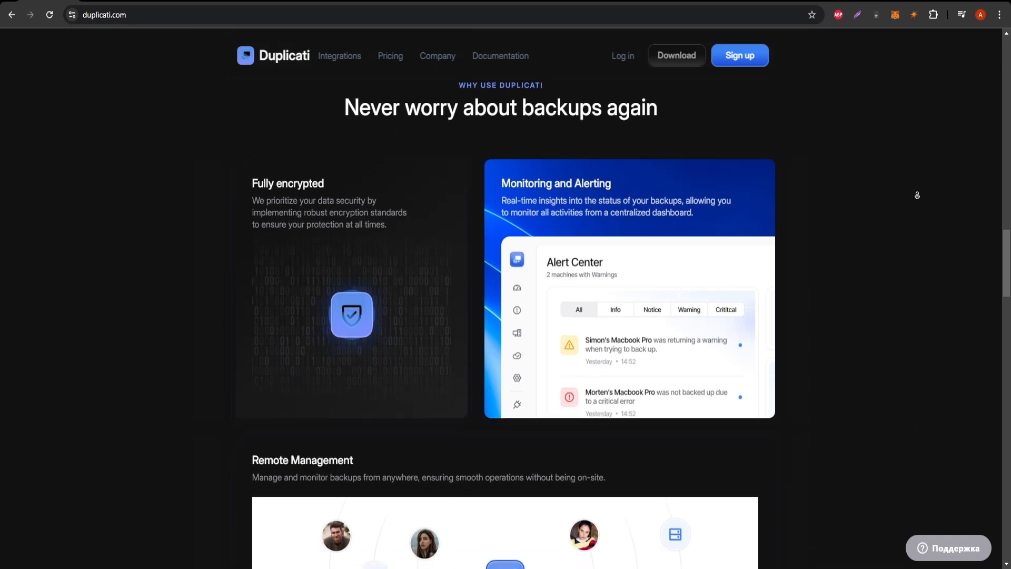
{"action": "scroll", "scroll_direction": "down", "scroll_amount": 3}
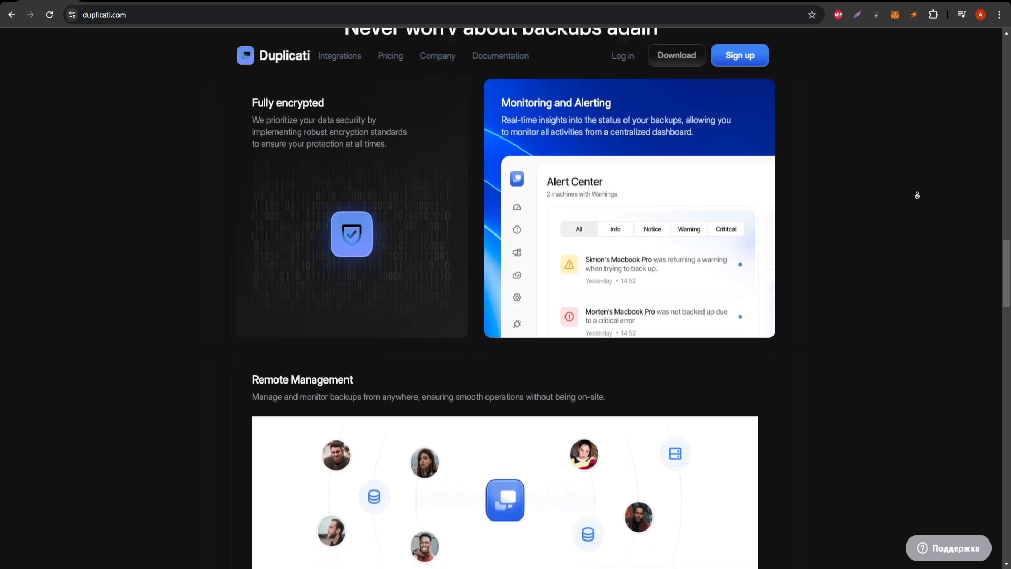
{"action": "scroll", "scroll_direction": "down", "scroll_amount": 3}
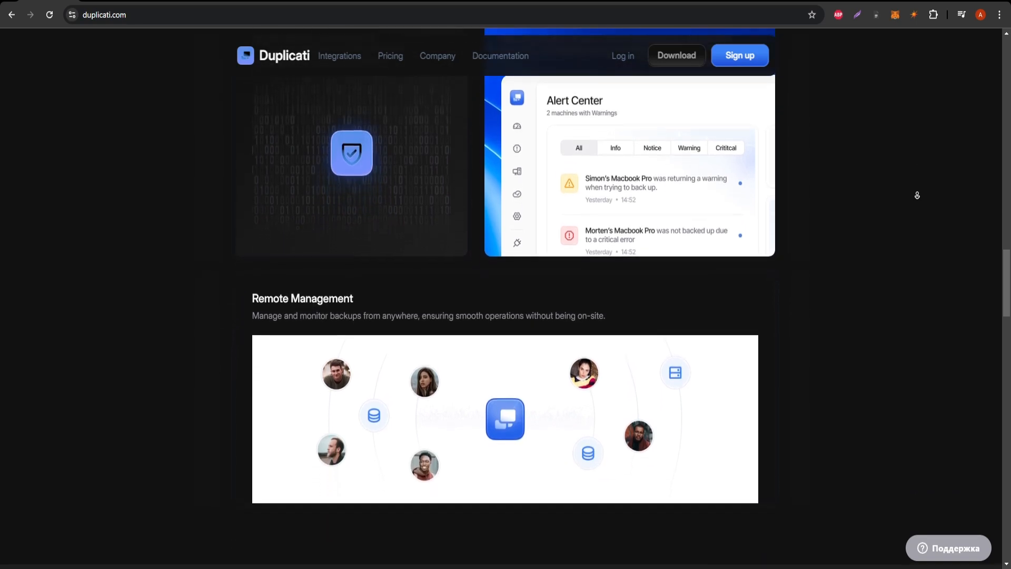
{"action": "scroll", "scroll_direction": "down", "scroll_amount": 3}
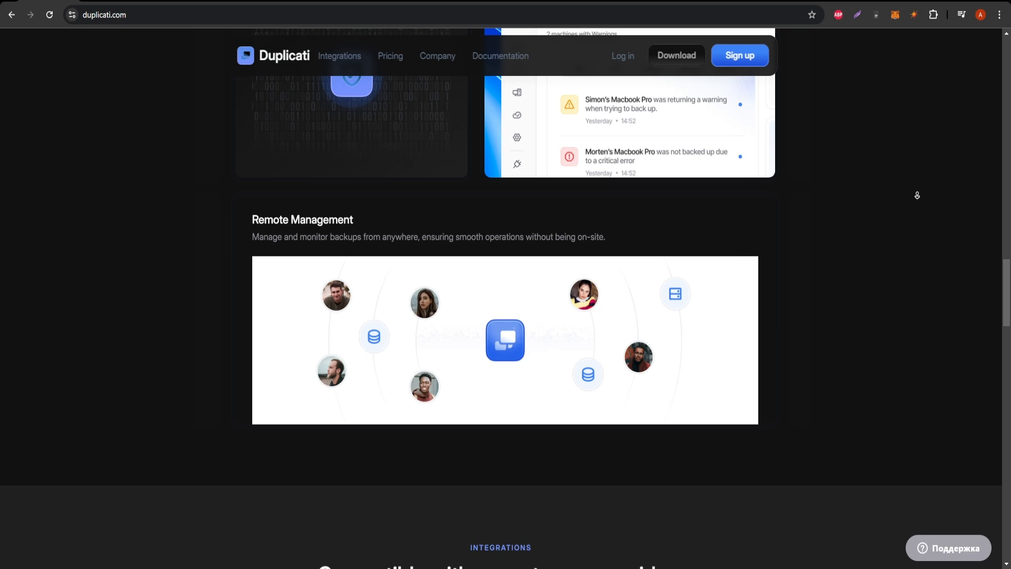
{"action": "scroll", "scroll_direction": "down", "scroll_amount": 3}
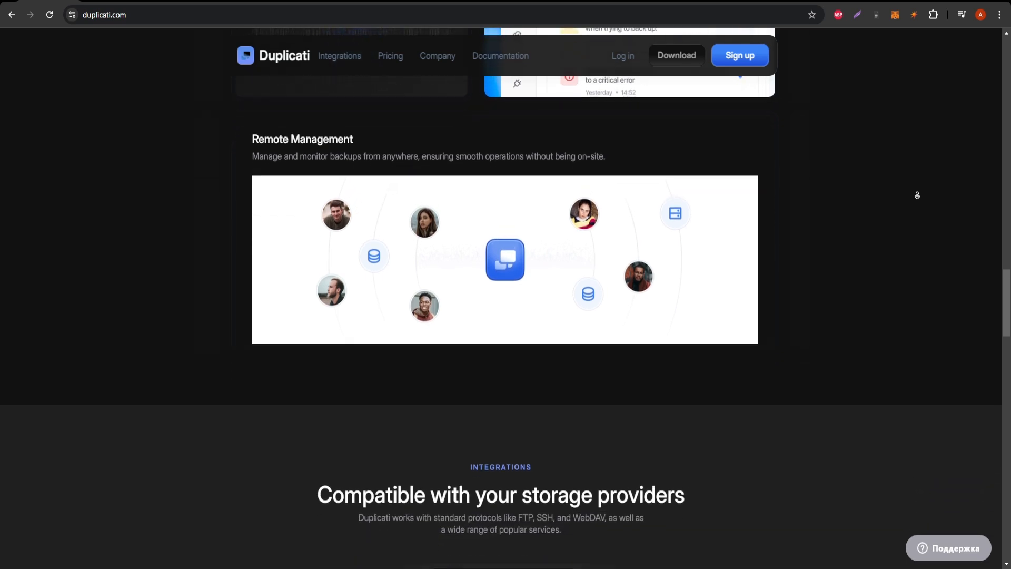
{"action": "scroll", "scroll_direction": "down", "scroll_amount": 3}
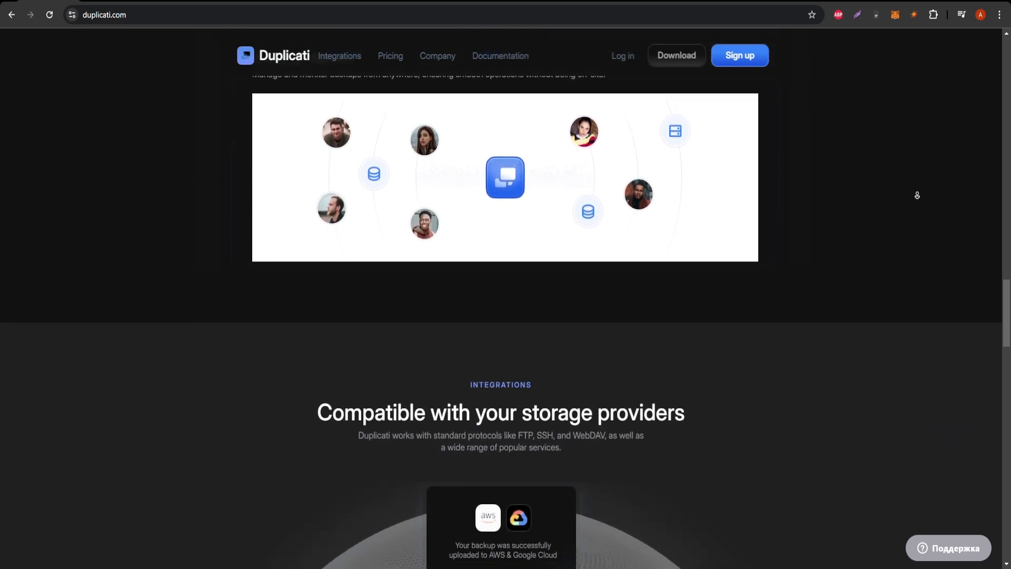
Scroll through the full grid of nine storage integrations until the Pricing Plans label appears
{"action": "scroll", "scroll_direction": "down", "scroll_amount": 3}
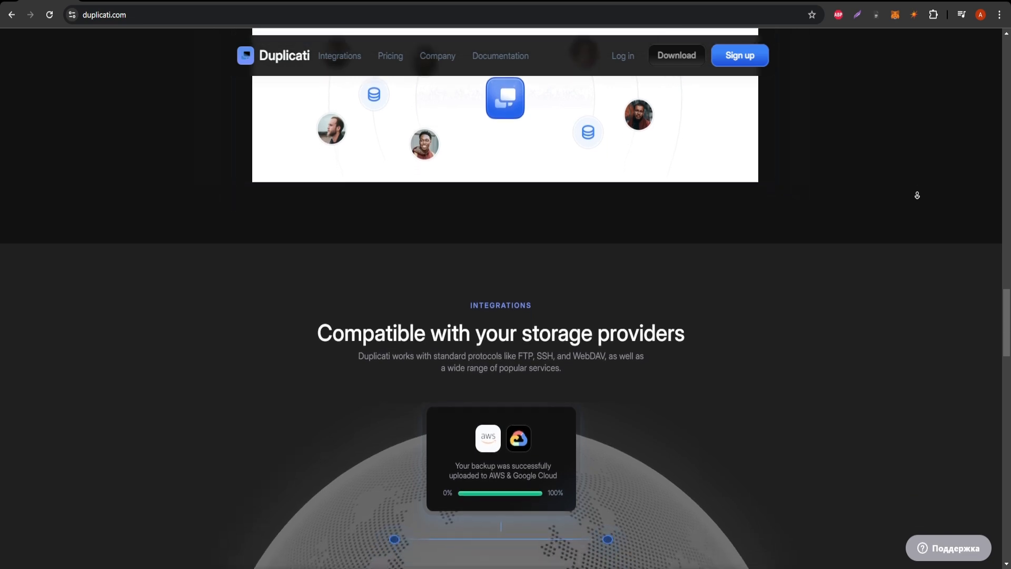
{"action": "scroll", "scroll_direction": "down", "scroll_amount": 3}
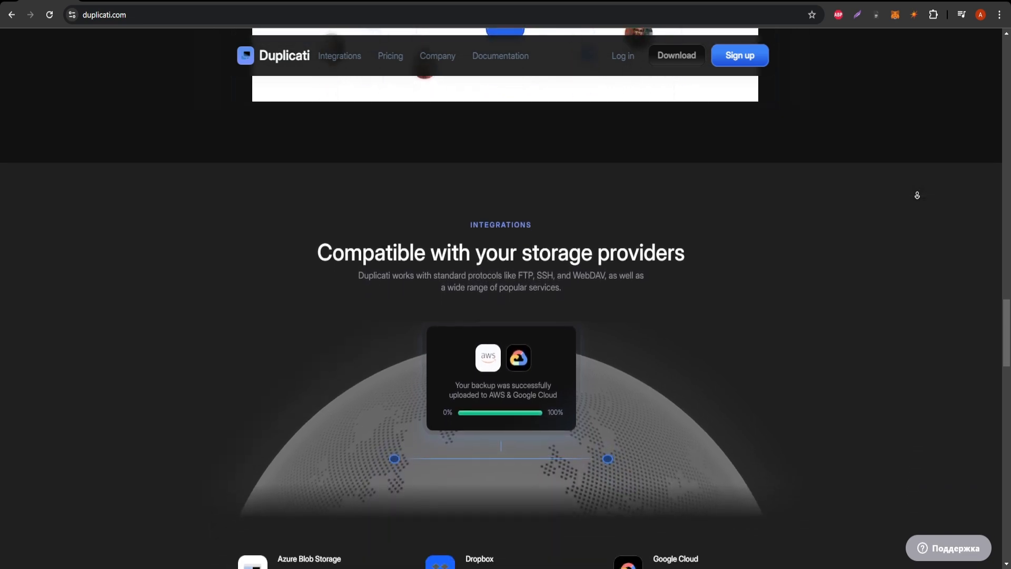
{"action": "scroll", "scroll_direction": "down", "scroll_amount": 3}
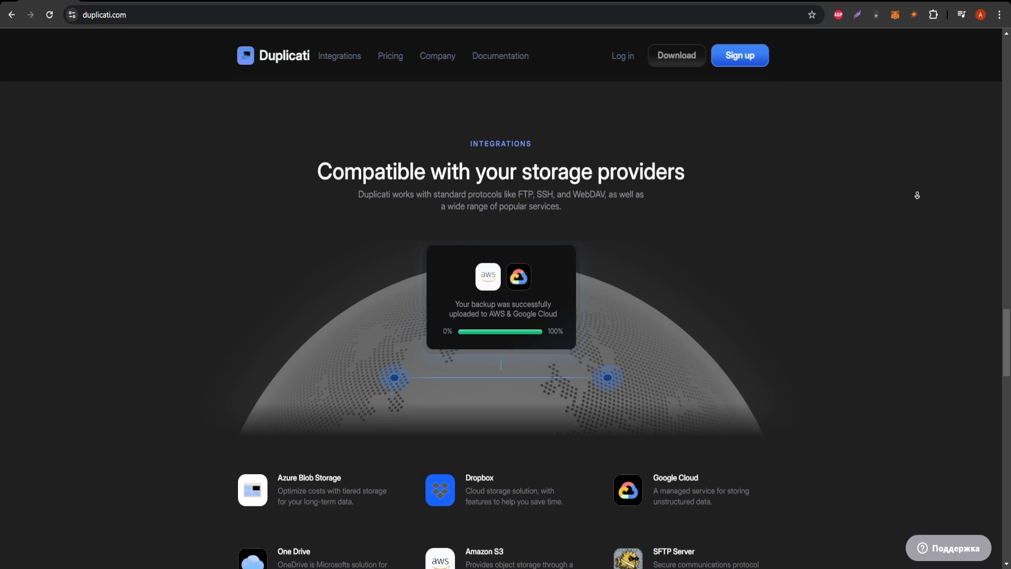
{"action": "scroll", "scroll_direction": "down", "scroll_amount": 3}
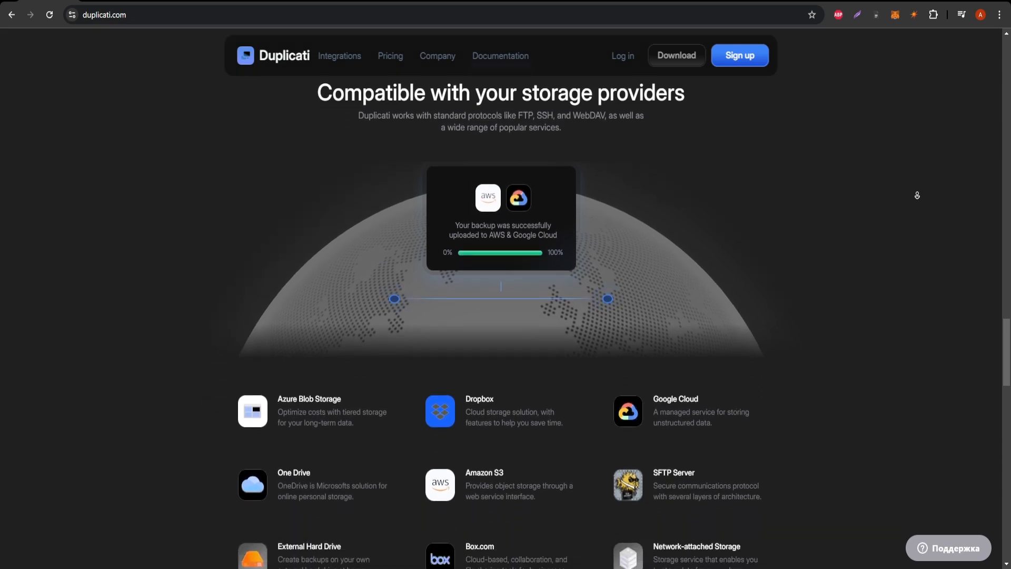
{"action": "scroll", "scroll_direction": "down", "scroll_amount": 3}
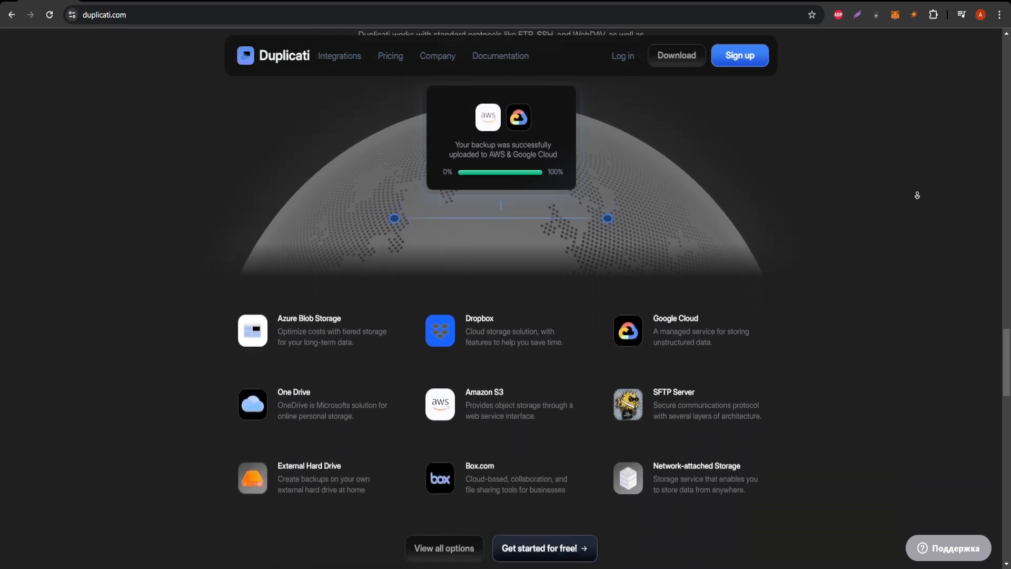
{"action": "scroll", "scroll_direction": "down", "scroll_amount": 3}
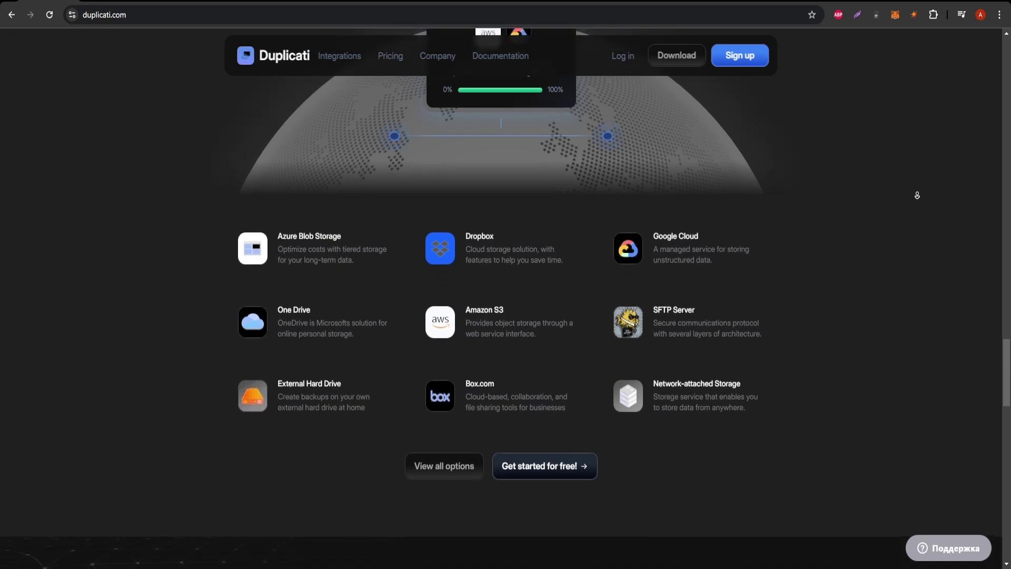
{"action": "scroll", "scroll_direction": "down", "scroll_amount": 3}
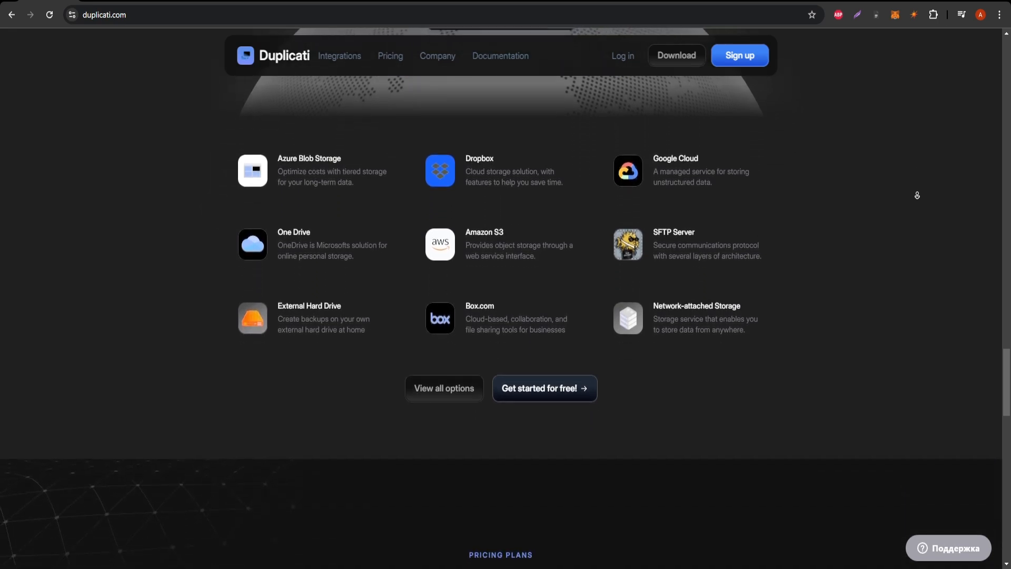
Scroll through the Free, Pro and Enterprise pricing plans on the homepage
{"action": "scroll", "scroll_direction": "down", "scroll_amount": 3}
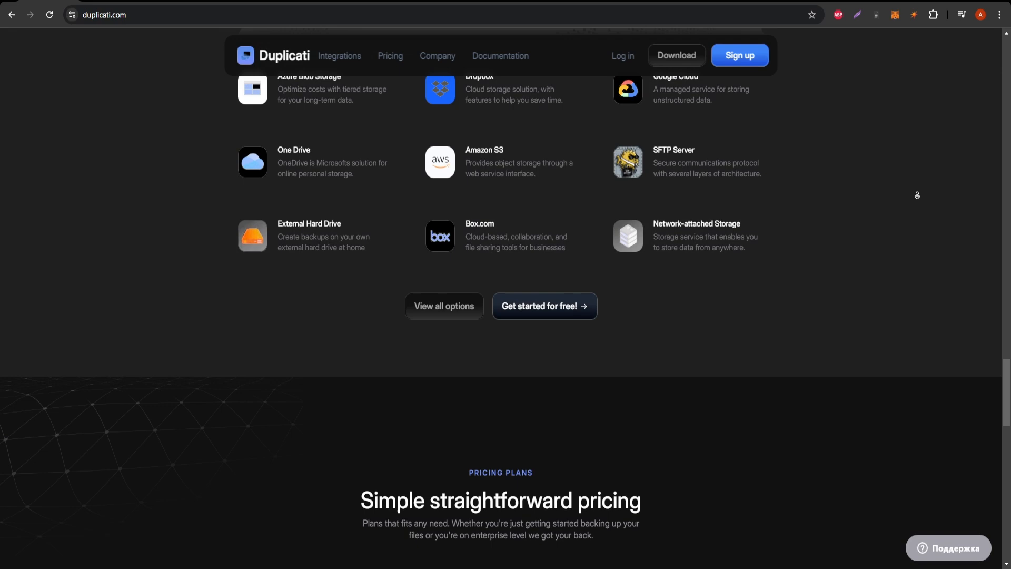
{"action": "scroll", "scroll_direction": "down", "scroll_amount": 3}
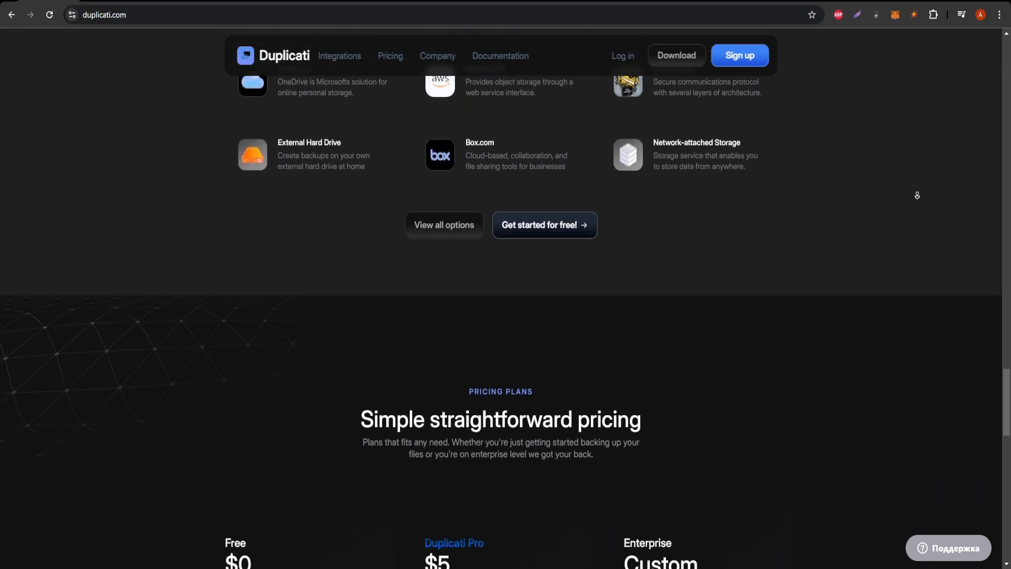
{"action": "scroll", "scroll_direction": "down", "scroll_amount": 3}
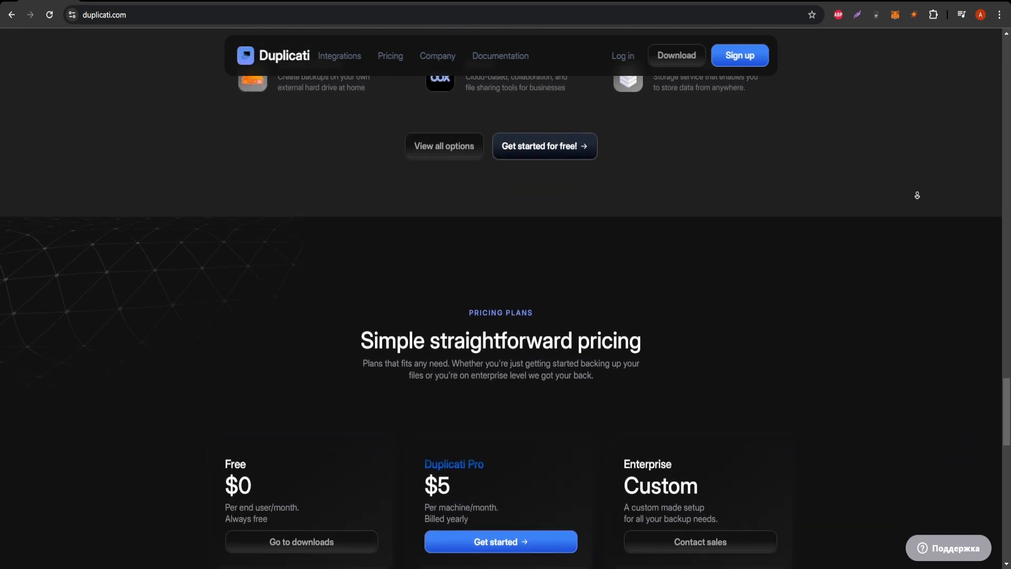
{"action": "scroll", "scroll_direction": "down", "scroll_amount": 3}
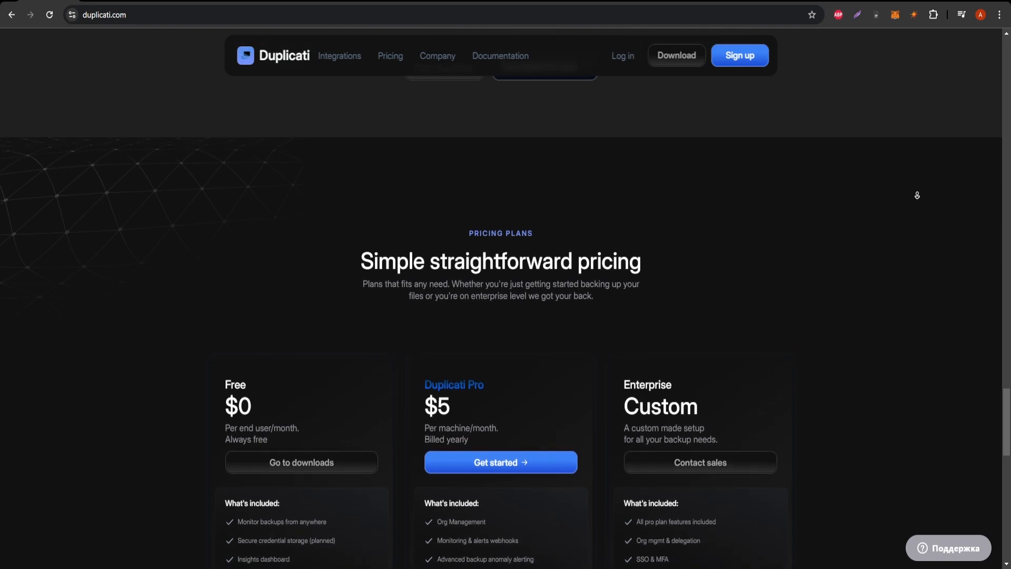
{"action": "scroll", "scroll_direction": "down", "scroll_amount": 3}
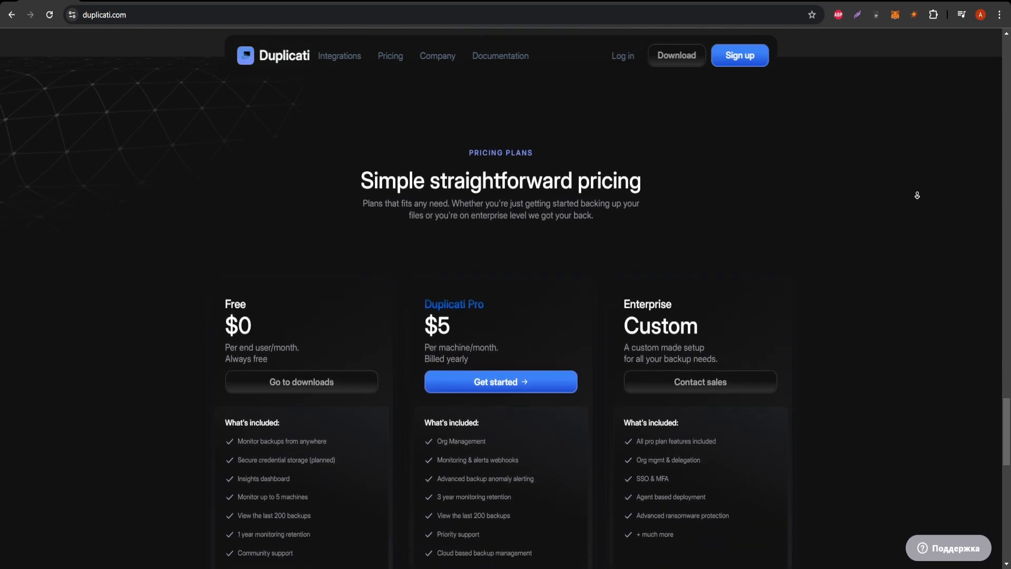
{"action": "scroll", "scroll_direction": "down", "scroll_amount": 3}
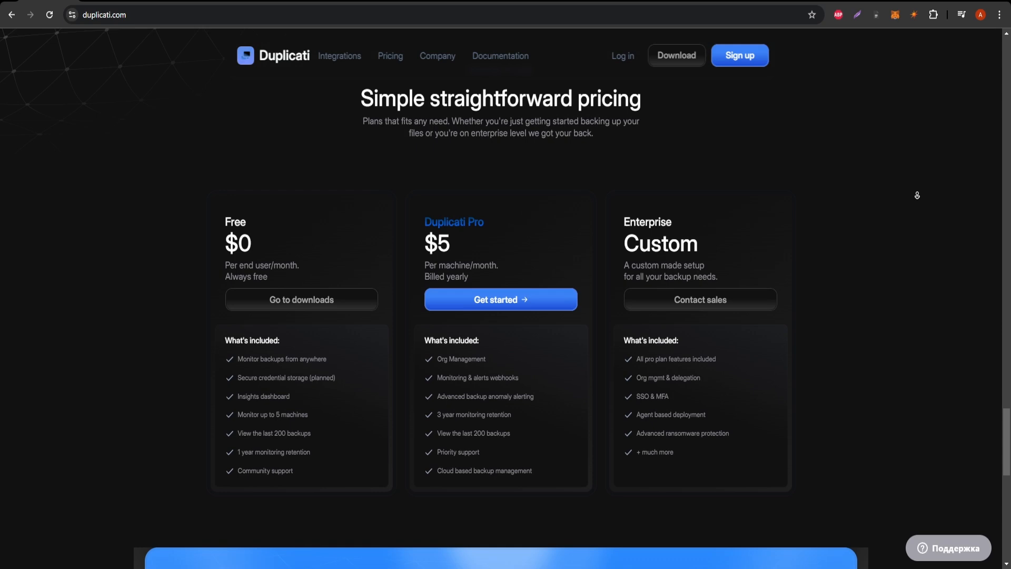
{"action": "scroll", "scroll_direction": "down", "scroll_amount": 3}
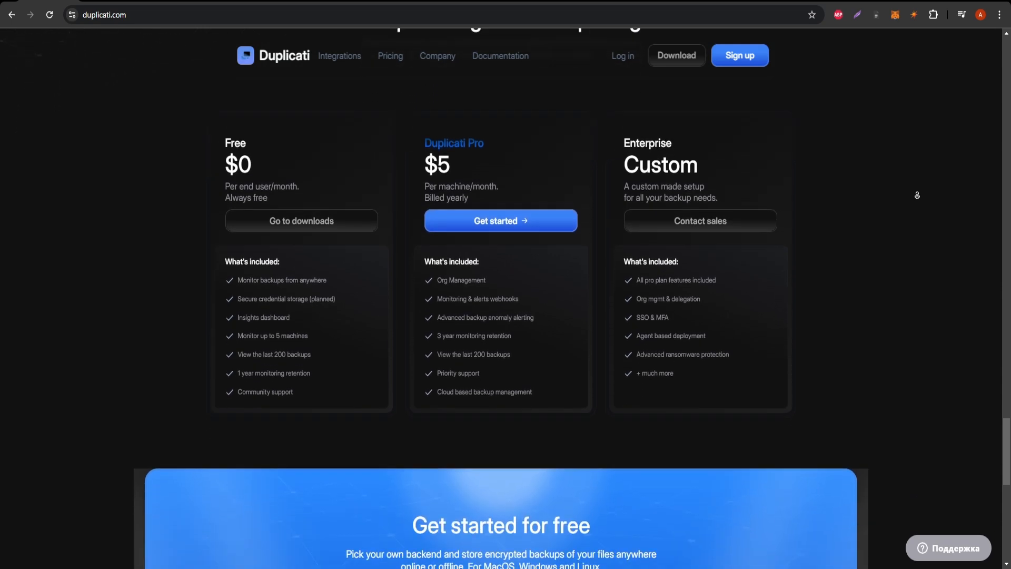
Scroll past the 'Get started for free' product preview to the footer with Integrations, News, Documentation and social links
{"action": "scroll", "scroll_direction": "down", "scroll_amount": 3}
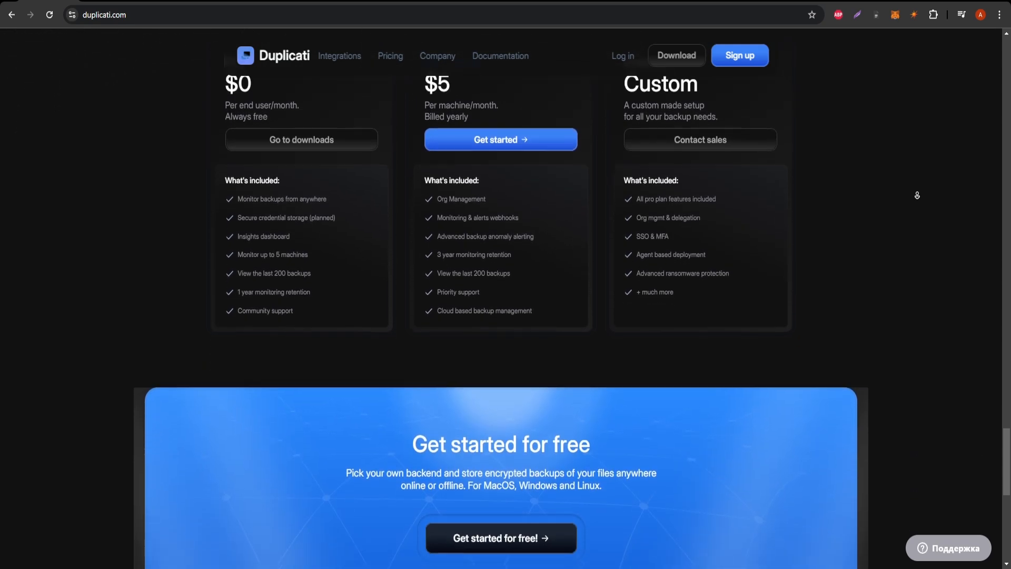
{"action": "scroll", "scroll_direction": "down", "scroll_amount": 3}
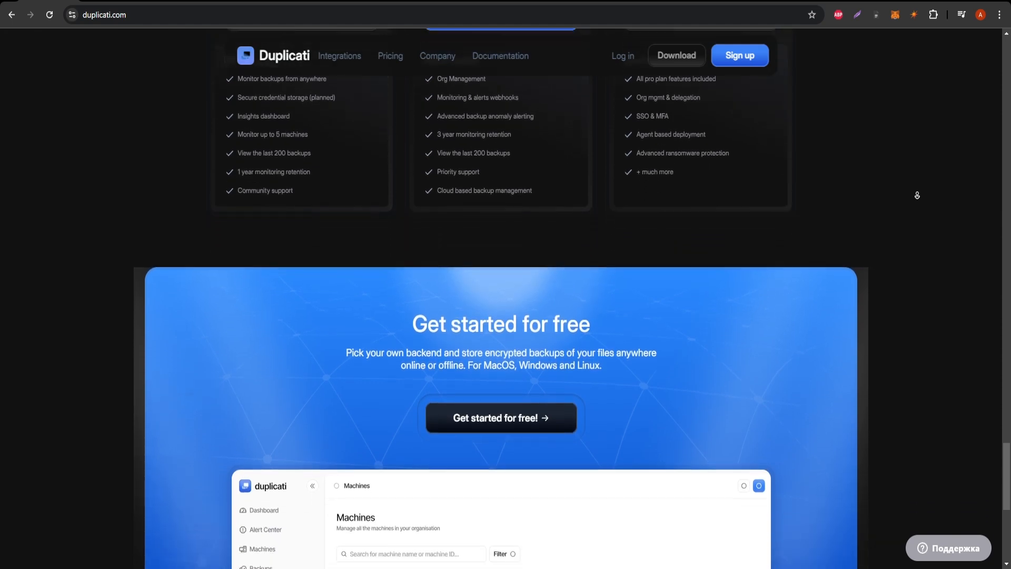
{"action": "scroll", "scroll_direction": "down", "scroll_amount": 3}
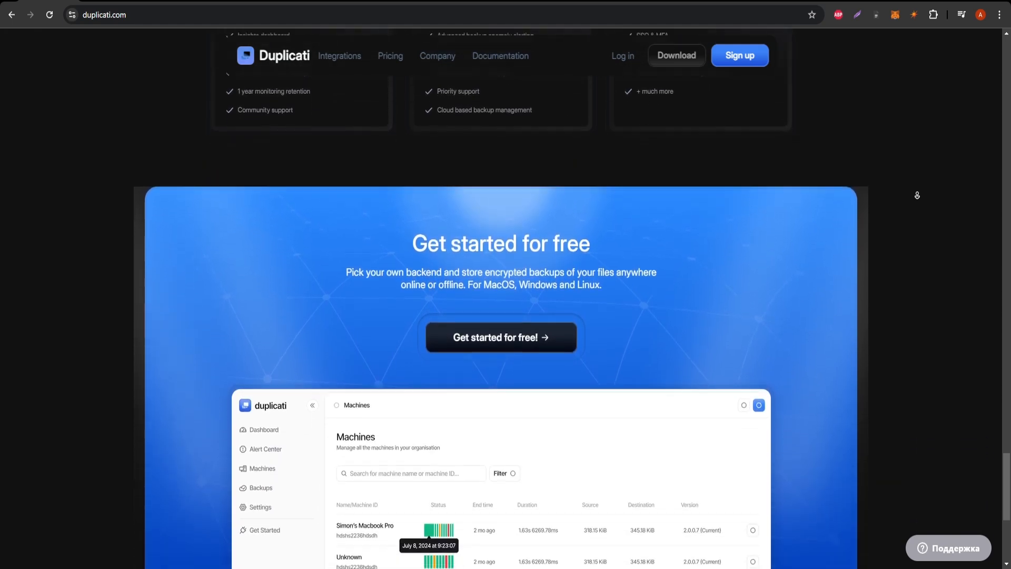
{"action": "scroll", "scroll_direction": "down", "scroll_amount": 3}
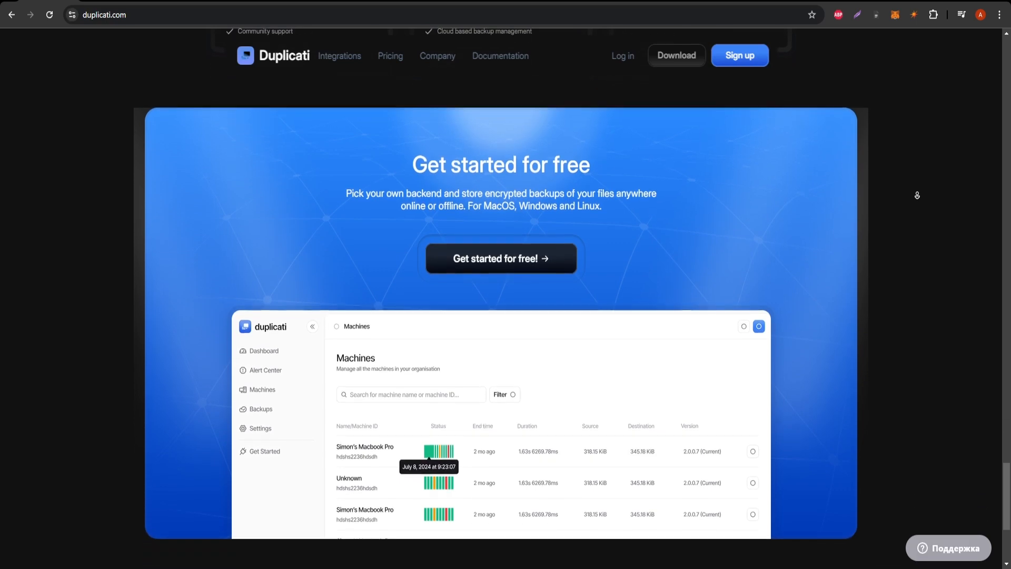
{"action": "scroll", "scroll_direction": "down", "scroll_amount": 3}
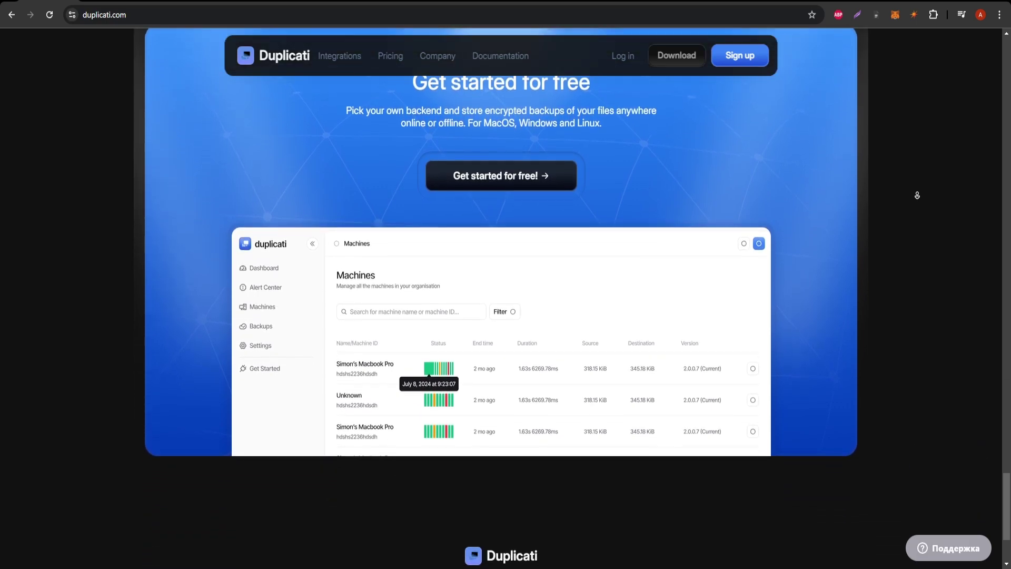
{"action": "scroll", "scroll_direction": "down", "scroll_amount": 3}
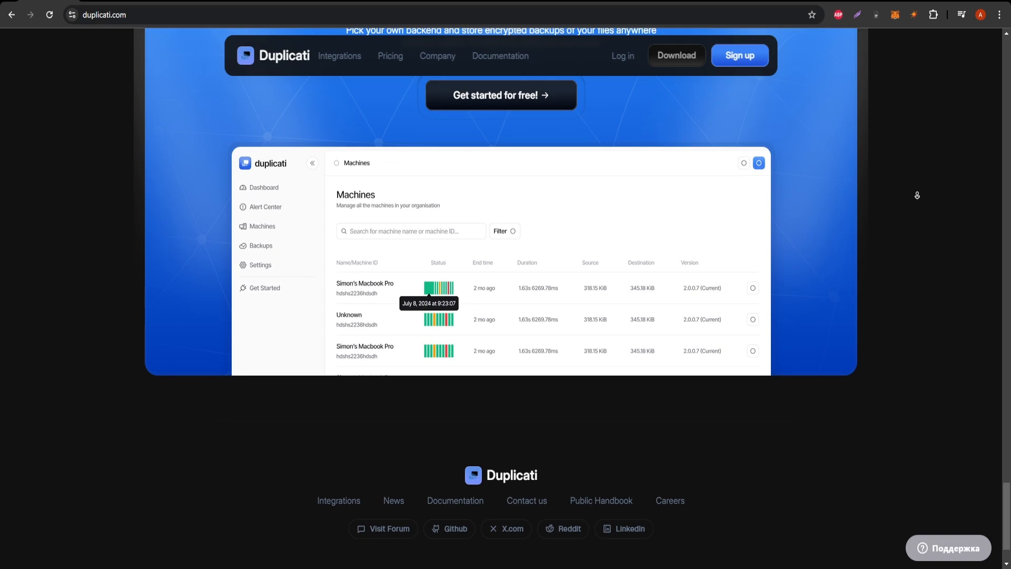
{"action": "scroll", "scroll_direction": "down", "scroll_amount": 3}
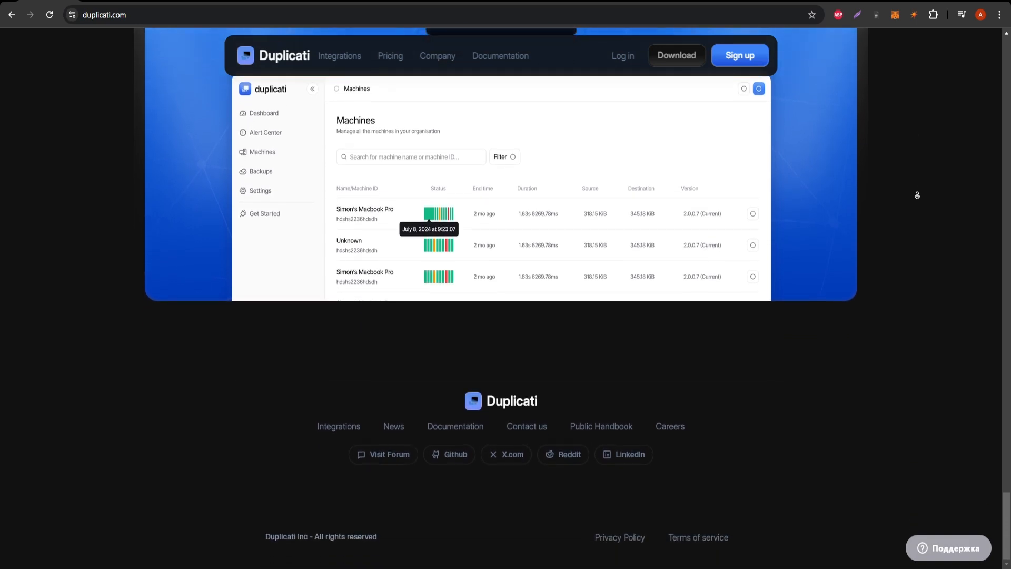
{"action": "mouse_move", "coordinate": [920, 198]}
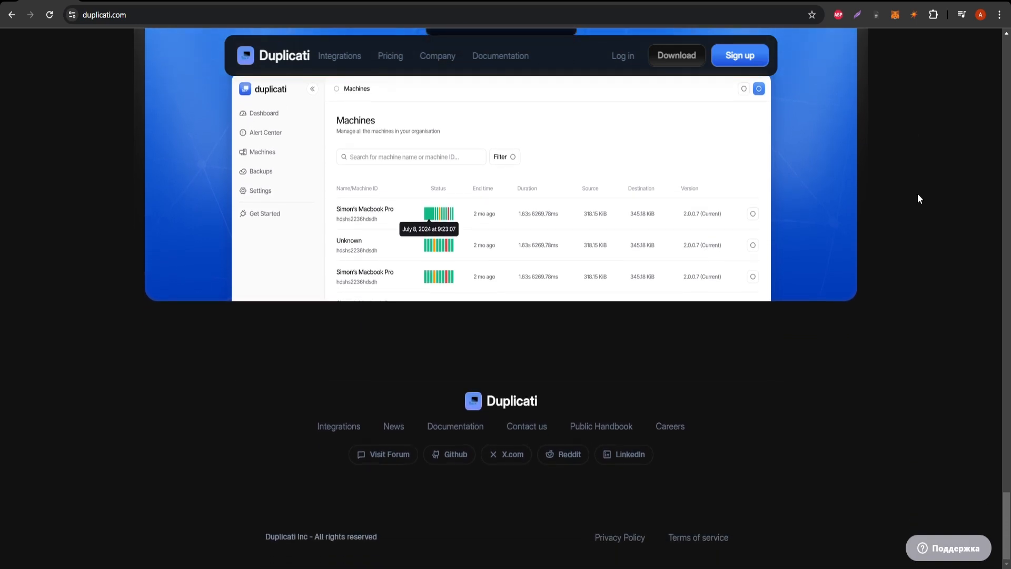
{"action": "mouse_move", "coordinate": [407, 72]}
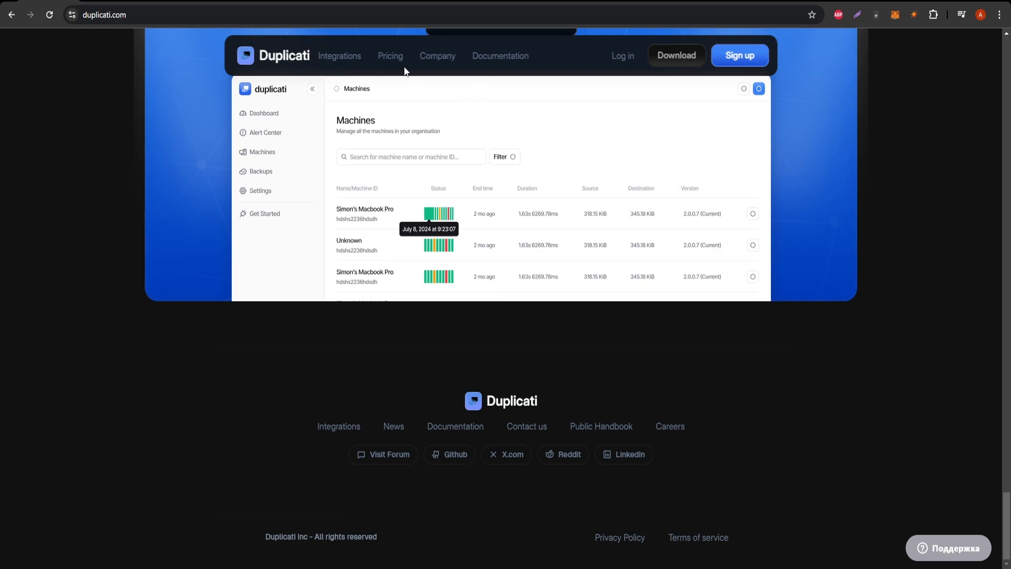
Open the Pricing page from the top navigation and scroll to the Free, Duplicati Pro and Enterprise plan cards
{"action": "left_click", "coordinate": [390, 56]}
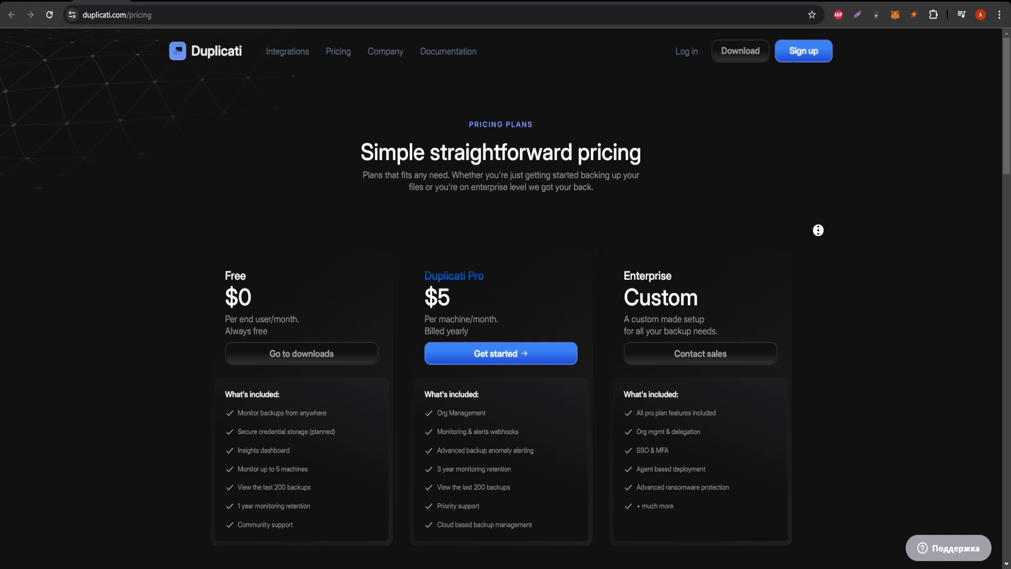
{"action": "scroll", "scroll_direction": "down", "scroll_amount": 3}
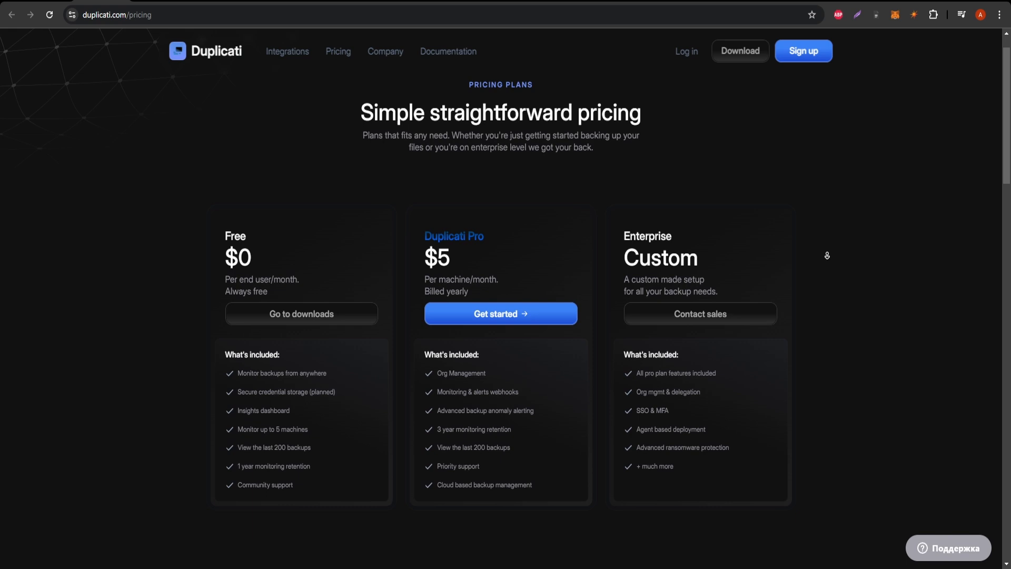
{"action": "scroll", "scroll_direction": "down", "scroll_amount": 3}
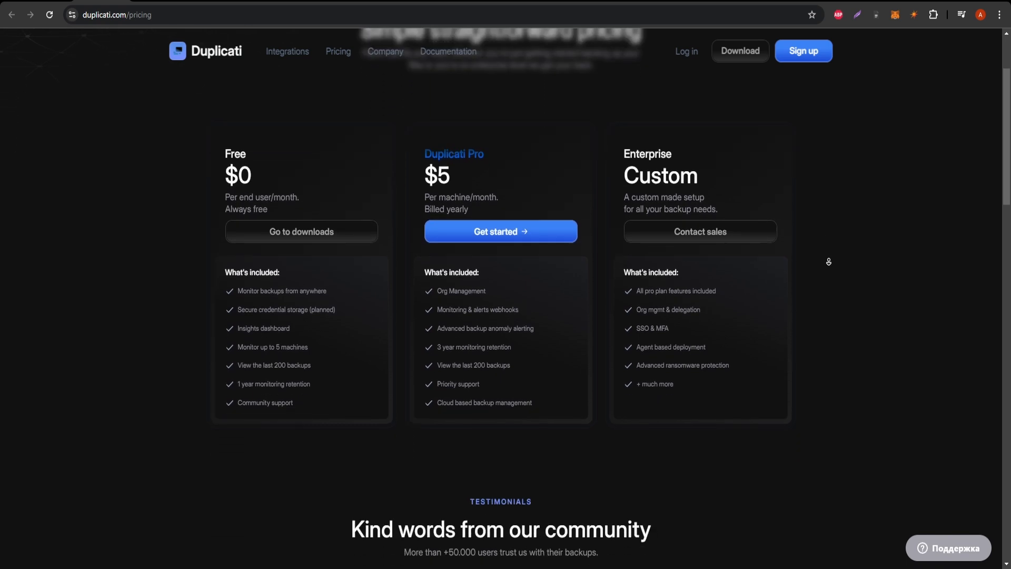
Scroll through the 'Kind words from our community' testimonial cards down to the 'Get started for free' banner
{"action": "scroll", "scroll_direction": "down", "scroll_amount": 3}
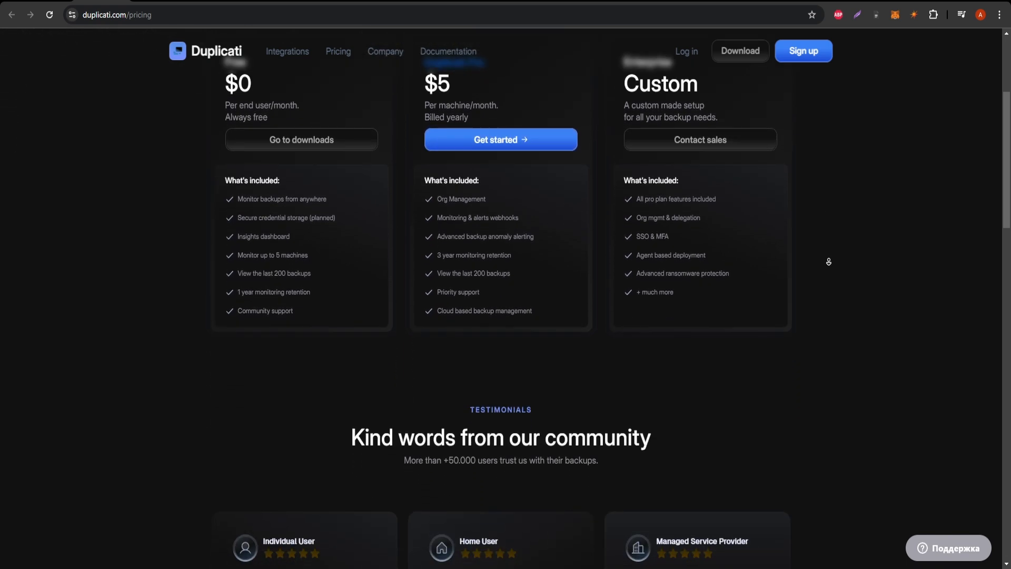
{"action": "scroll", "scroll_direction": "down", "scroll_amount": 3}
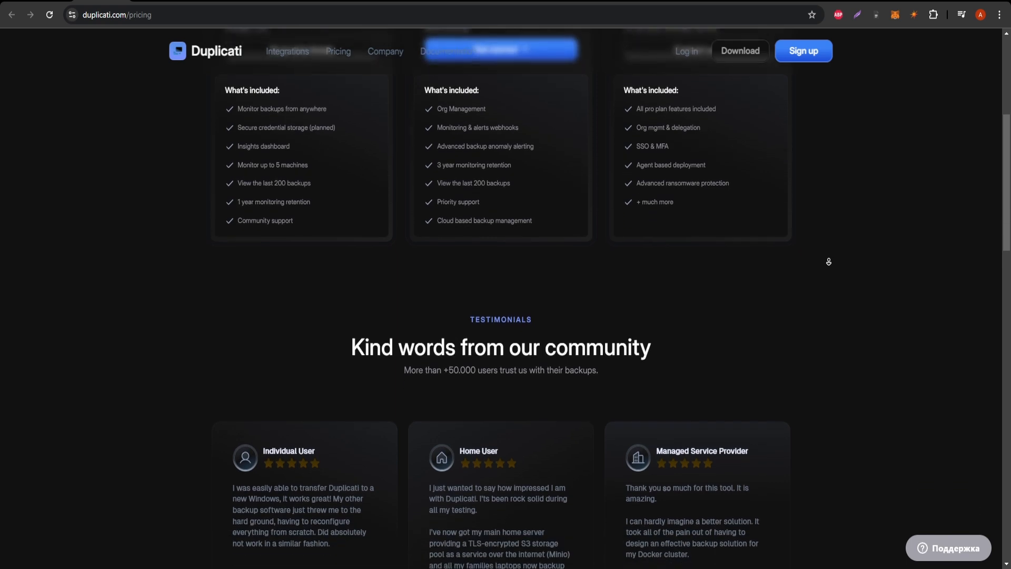
{"action": "scroll", "scroll_direction": "down", "scroll_amount": 3}
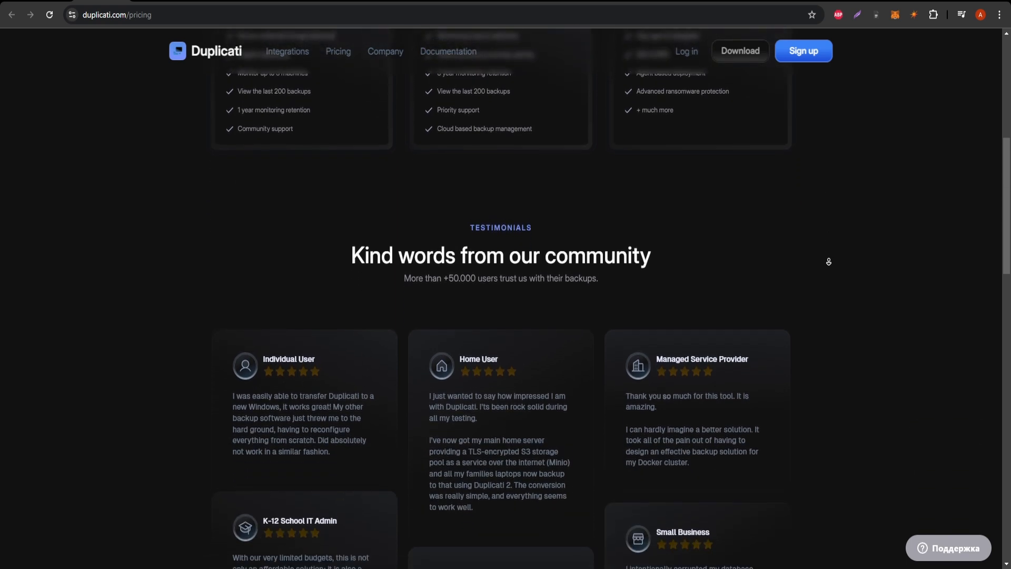
{"action": "scroll", "scroll_direction": "down", "scroll_amount": 3}
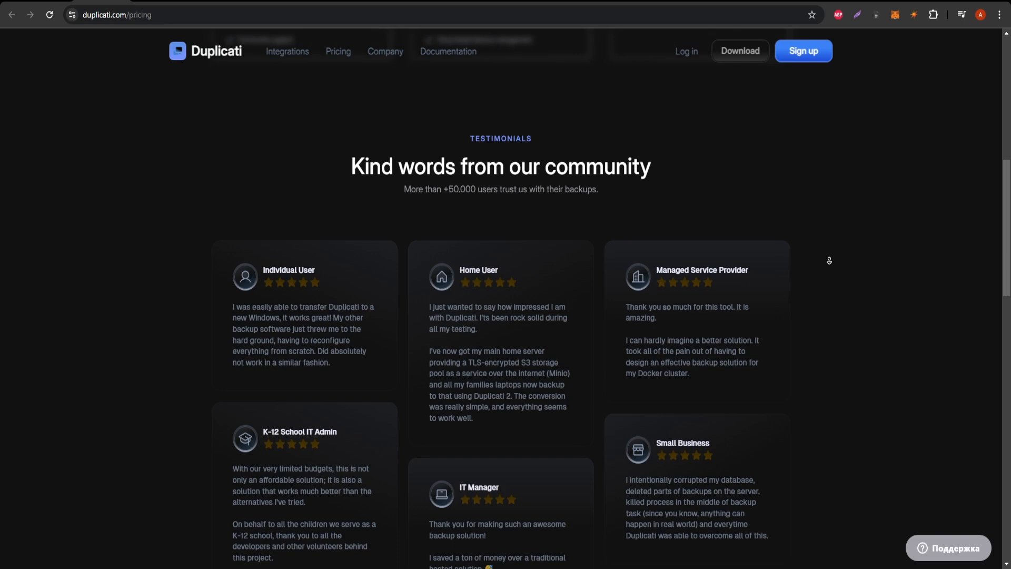
{"action": "scroll", "scroll_direction": "down", "scroll_amount": 3}
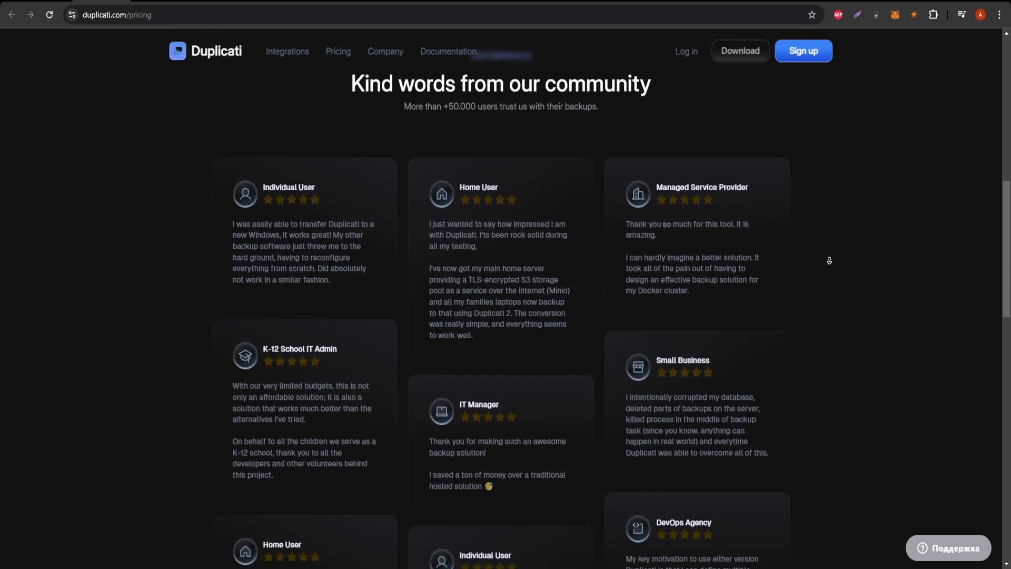
{"action": "scroll", "scroll_direction": "down", "scroll_amount": 3}
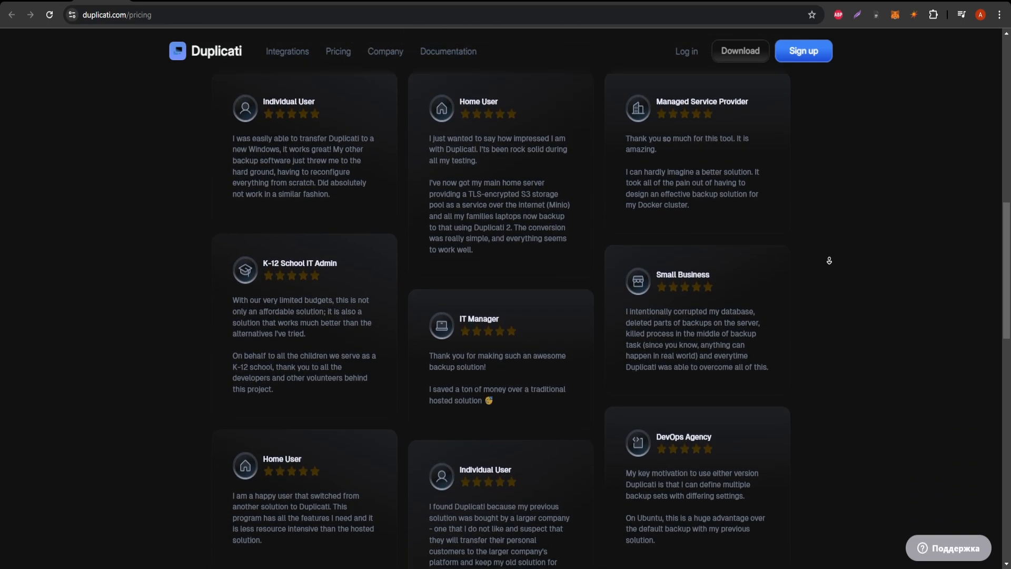
{"action": "scroll", "scroll_direction": "down", "scroll_amount": 3}
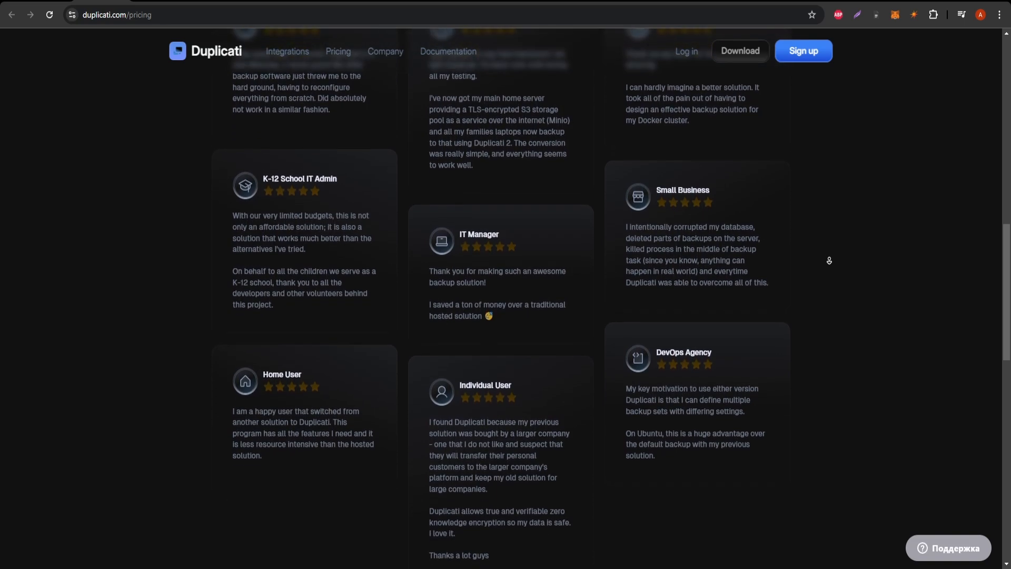
{"action": "scroll", "scroll_direction": "down", "scroll_amount": 3}
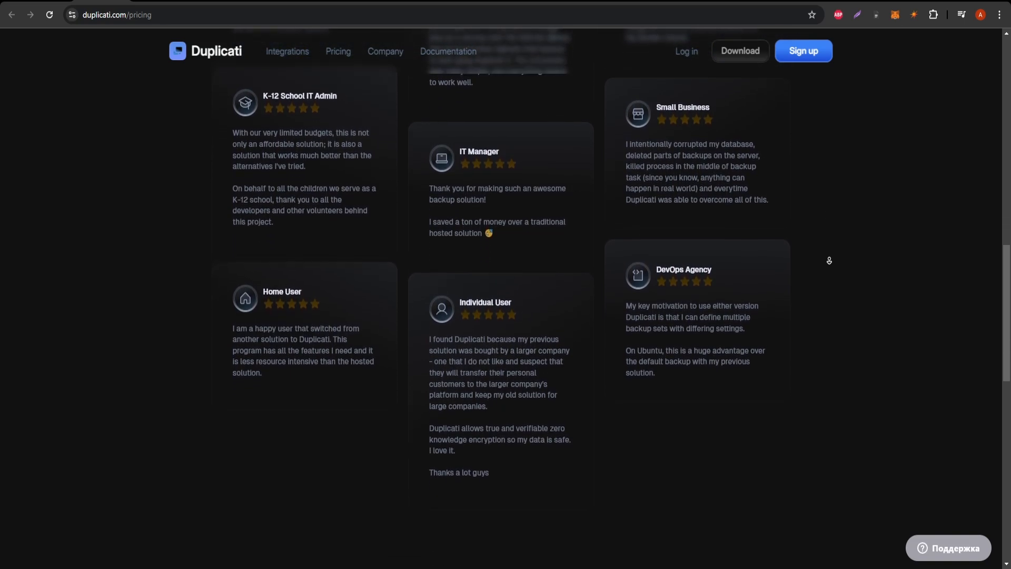
{"action": "scroll", "scroll_direction": "down", "scroll_amount": 3}
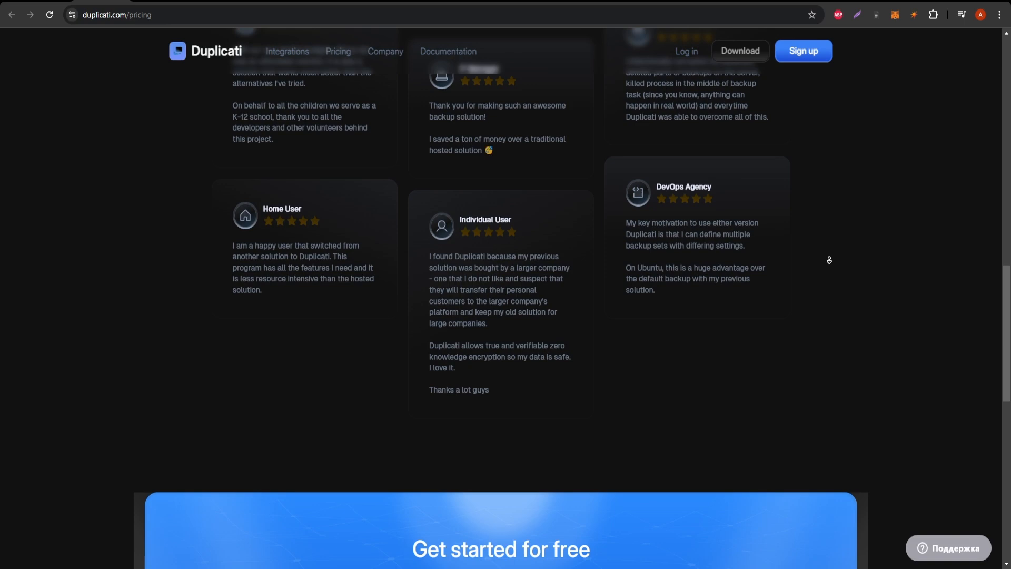
Scroll past the 'Get started for free' banner and its machines dashboard preview to the pricing page footer
{"action": "scroll", "scroll_direction": "down", "scroll_amount": 3}
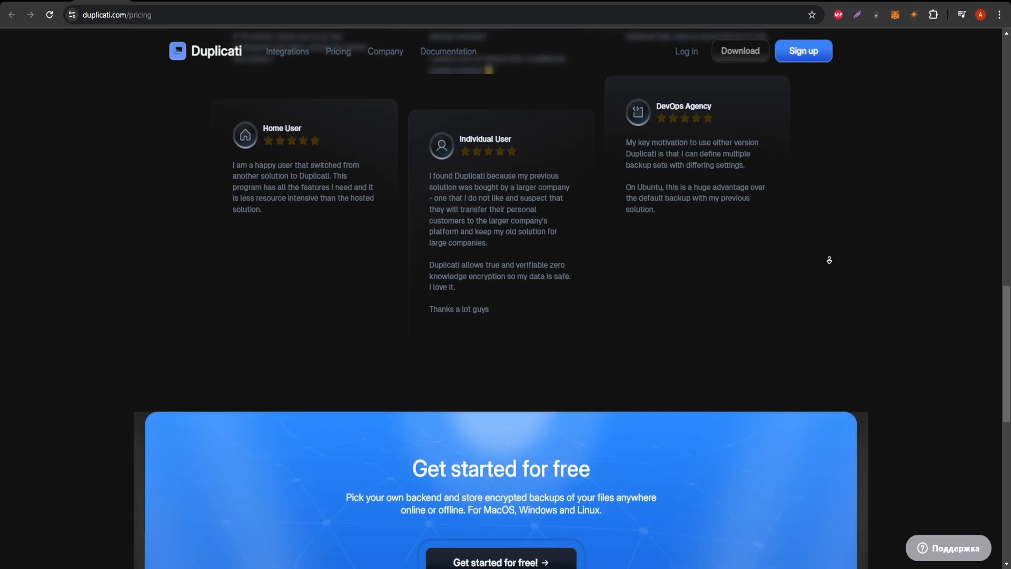
{"action": "scroll", "scroll_direction": "down", "scroll_amount": 3}
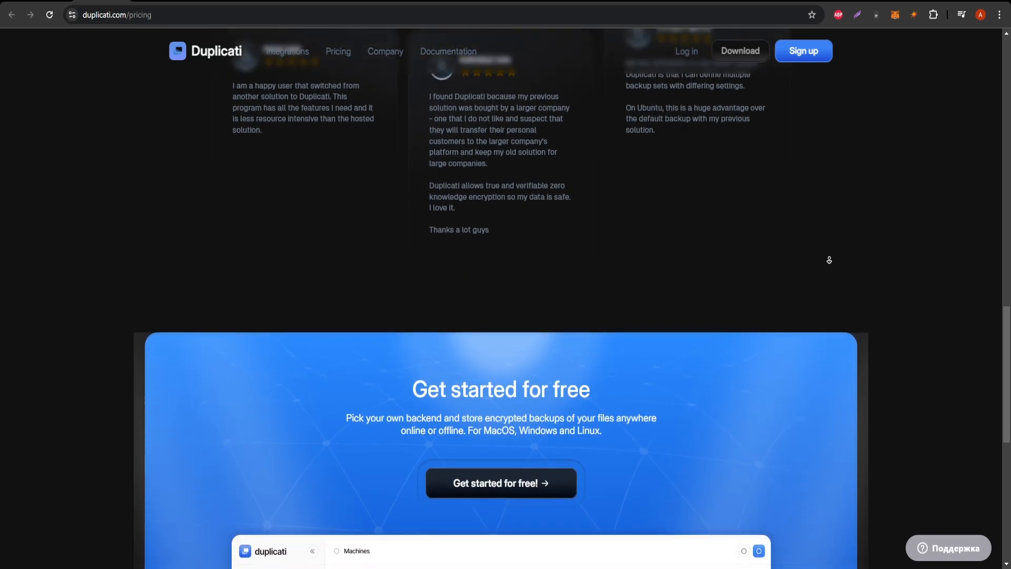
{"action": "scroll", "scroll_direction": "down", "scroll_amount": 3}
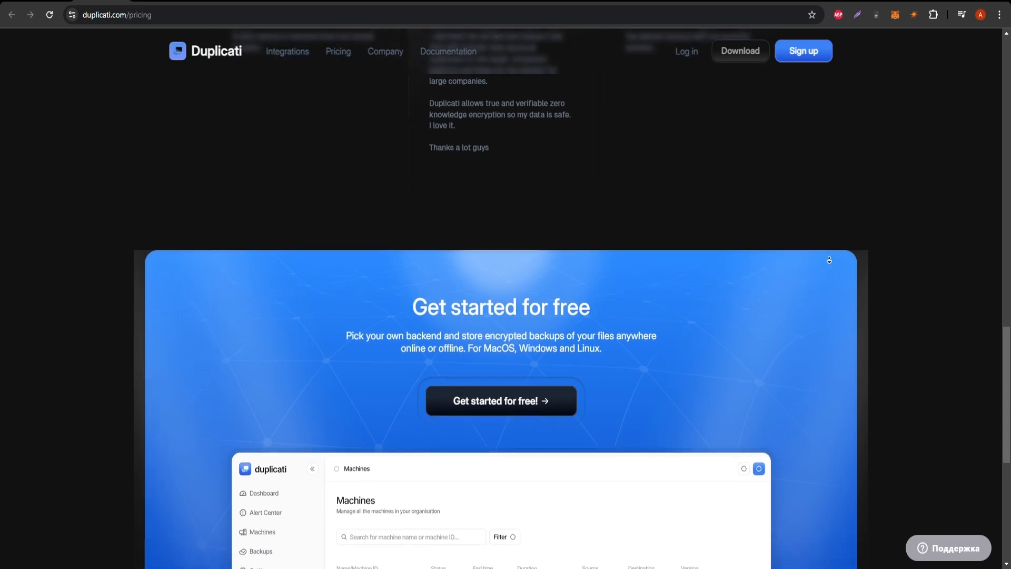
{"action": "scroll", "scroll_direction": "down", "scroll_amount": 3}
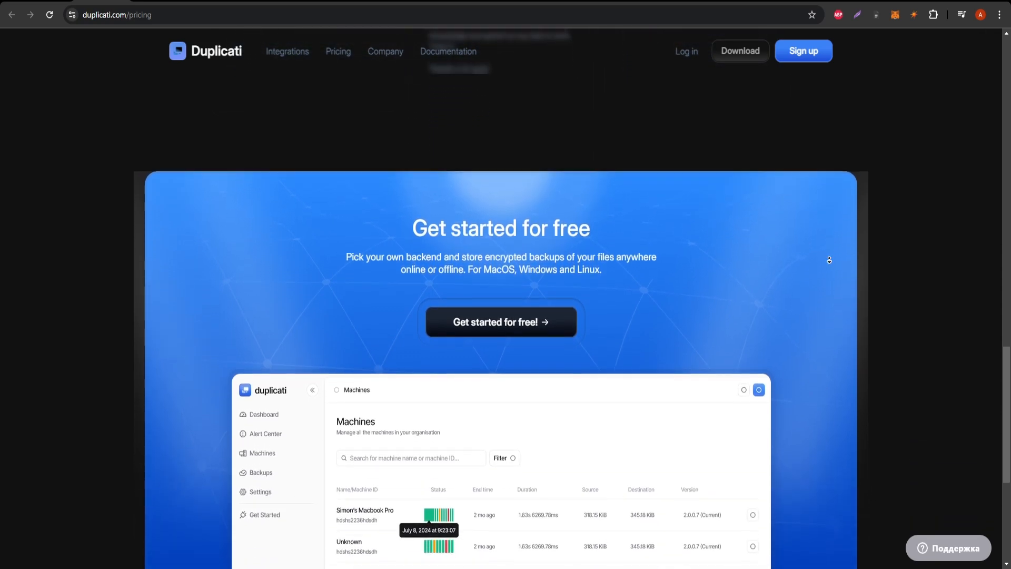
{"action": "scroll", "scroll_direction": "down", "scroll_amount": 3}
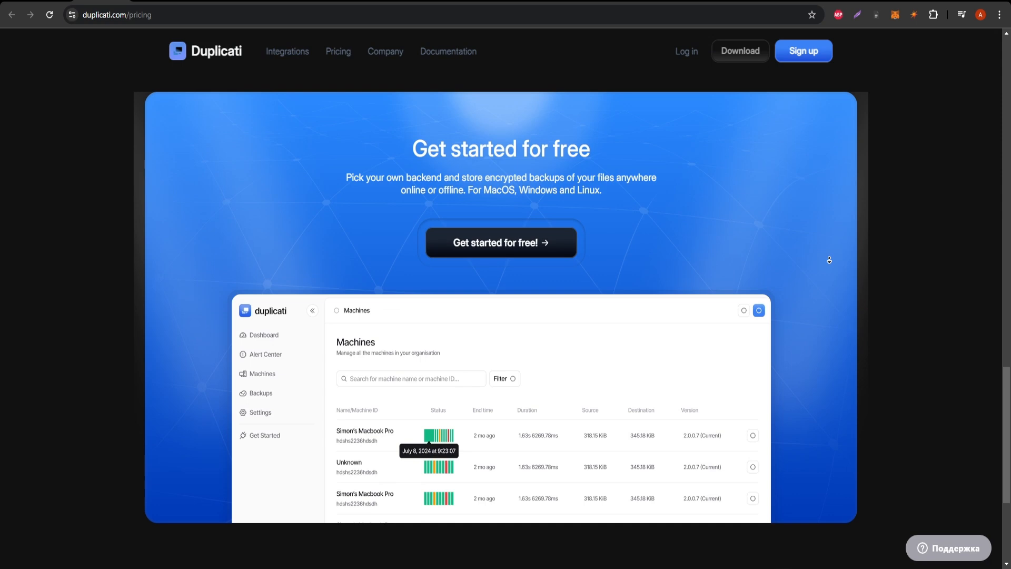
{"action": "scroll", "scroll_direction": "down", "scroll_amount": 3}
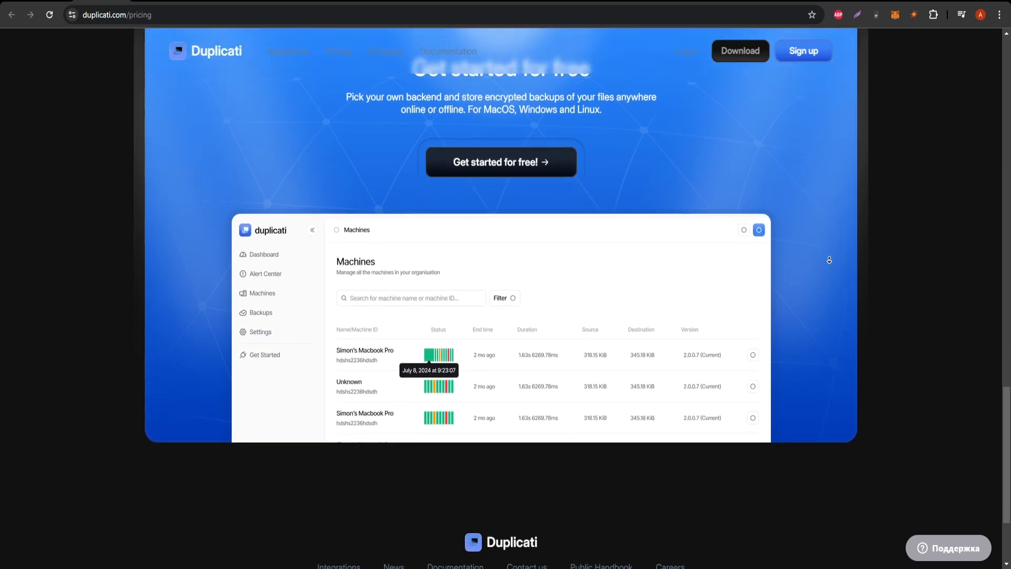
{"action": "scroll", "scroll_direction": "down", "scroll_amount": 3}
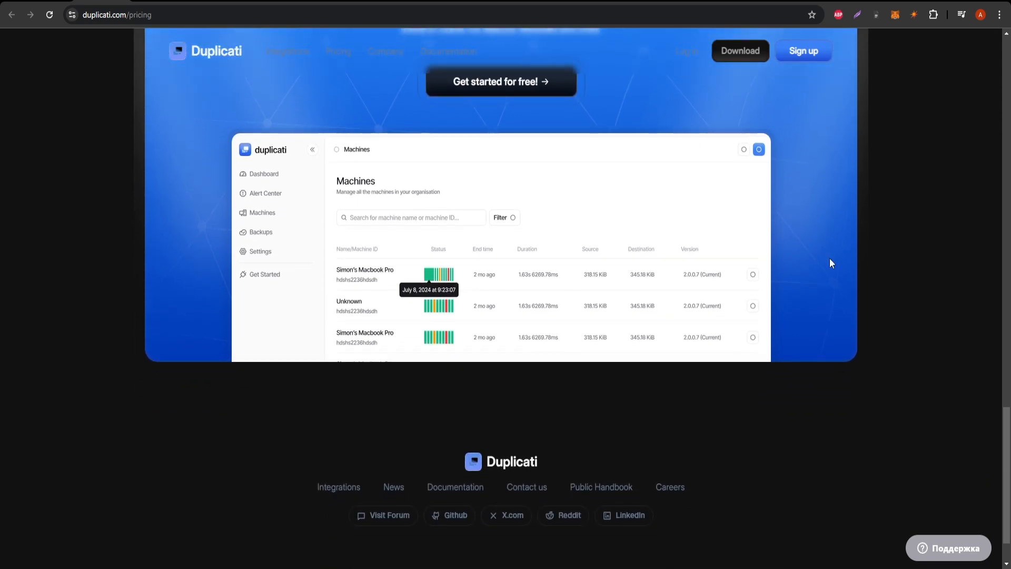